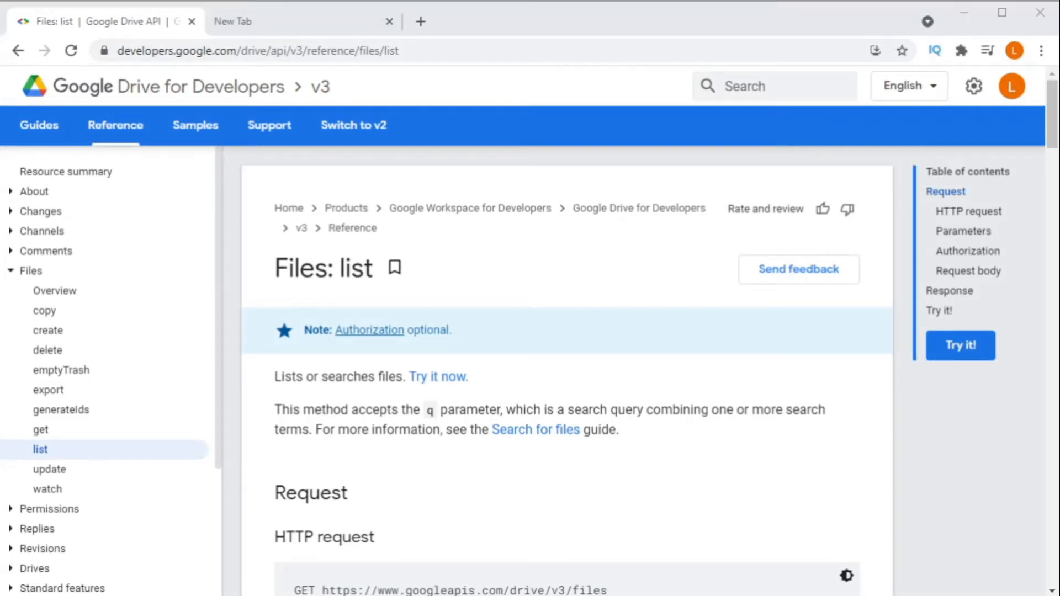
- Reach the q parameter in Files: list and follow 'Search for files' to its query string examples table
scroll("down", 3)
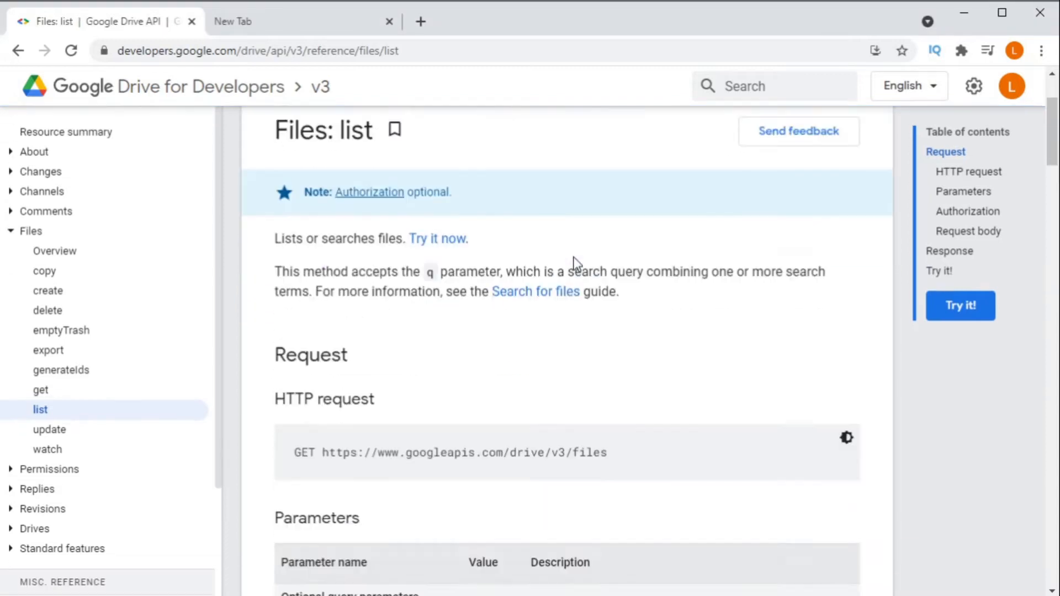
scroll("down", 3)
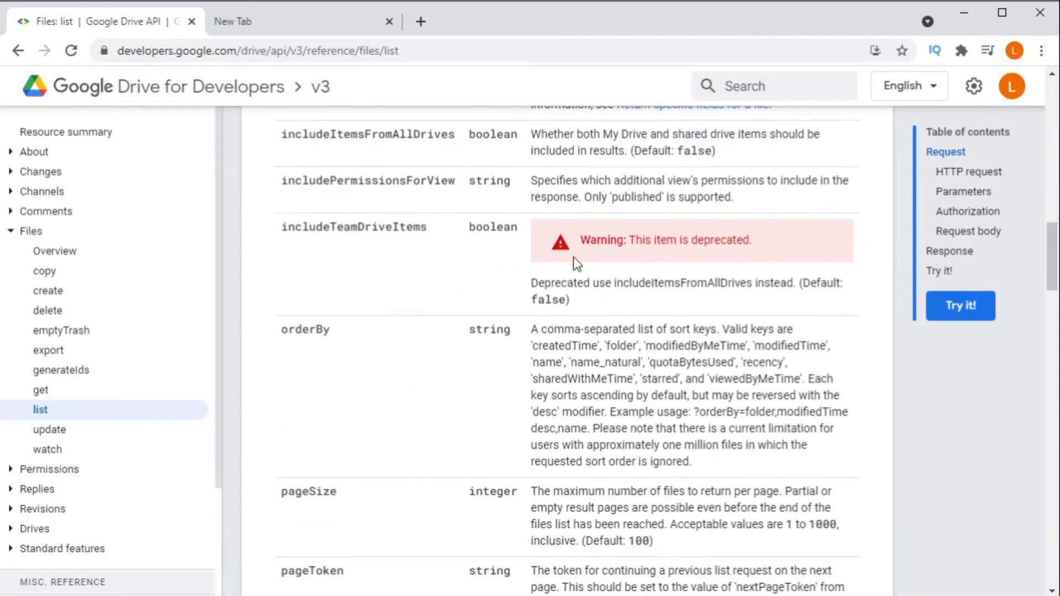
scroll("down", 3)
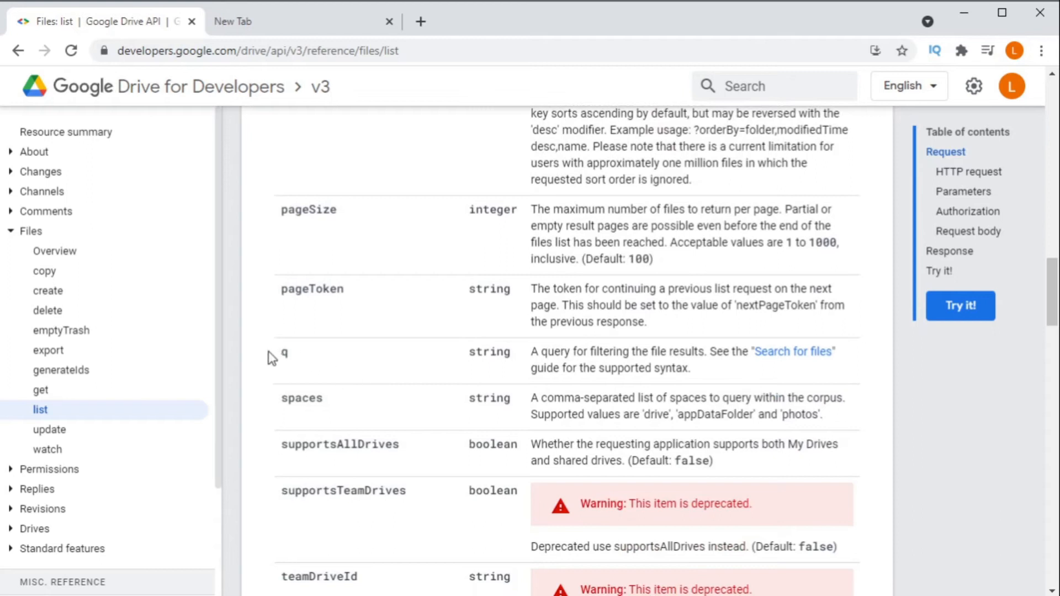
left_click(793, 351)
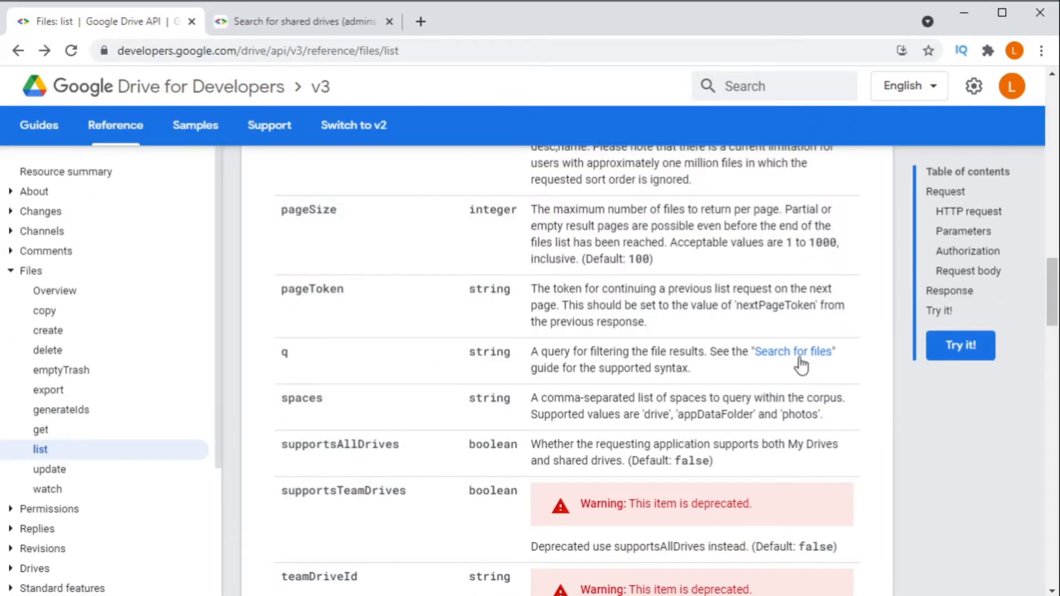
left_click(791, 351)
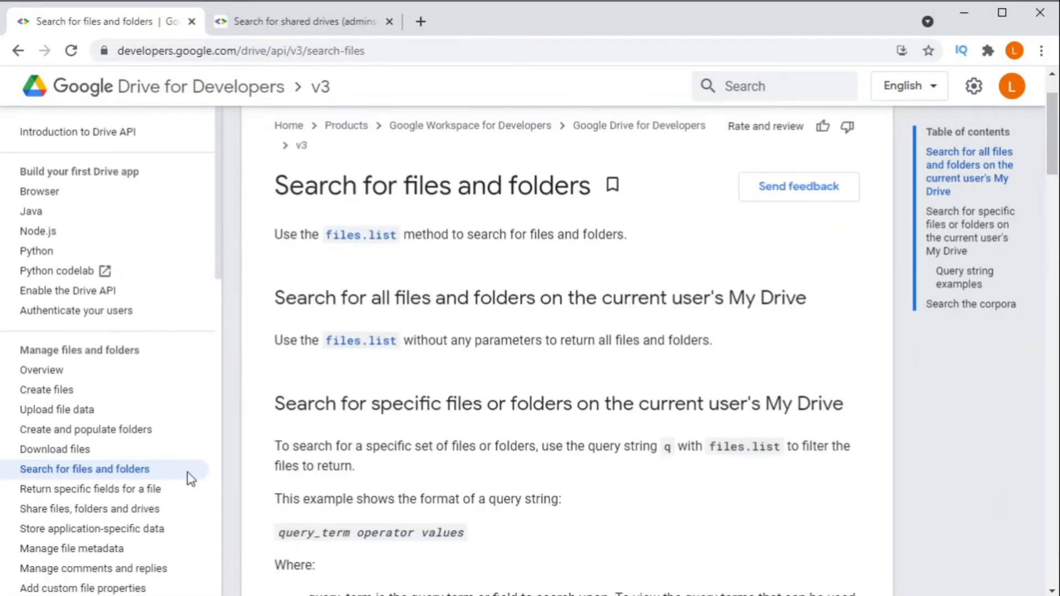
scroll("down", 3)
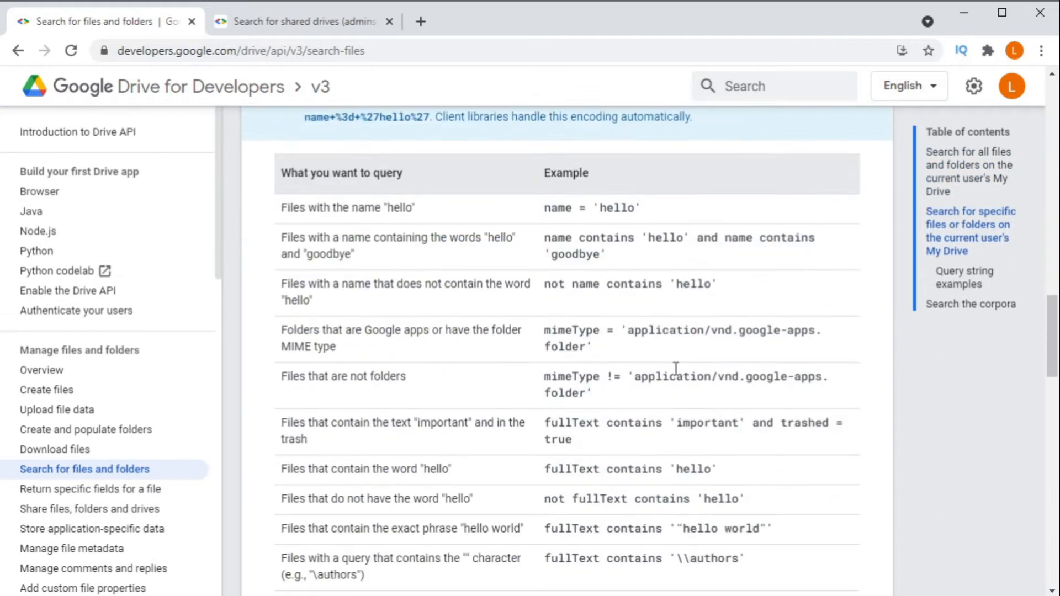
scroll("down", 3)
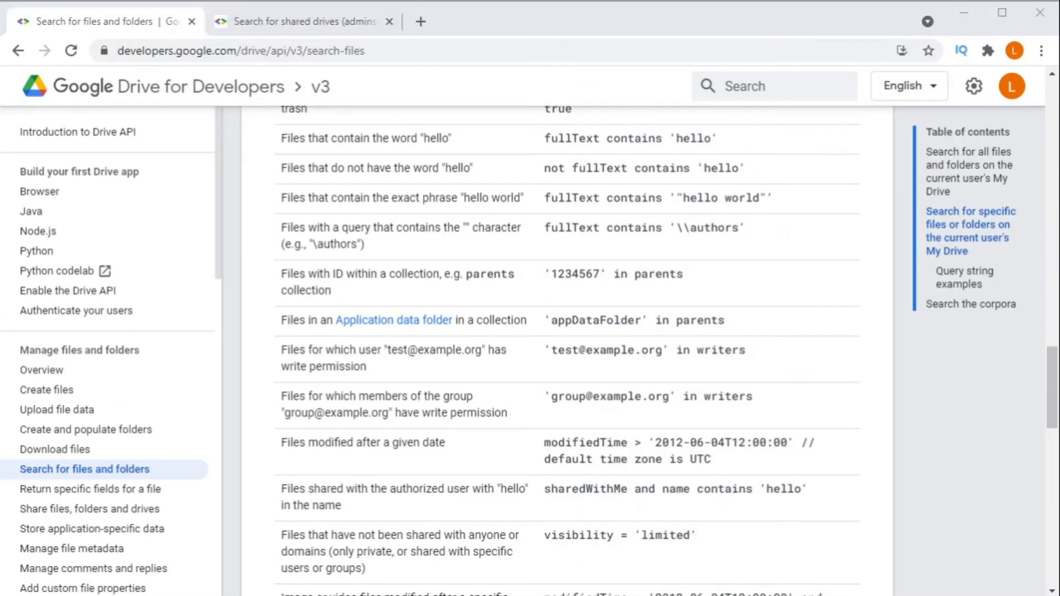
mouse_move(774, 531)
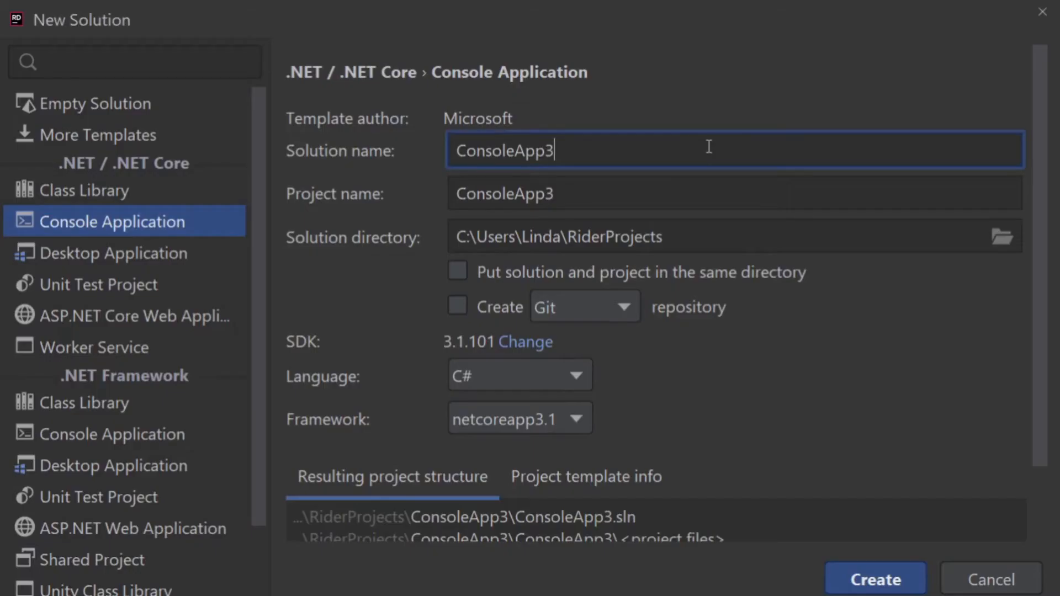
- Name the new Console Application solution GoogleDriveApiSearchOauth and create it
type("GoogleDriveA")
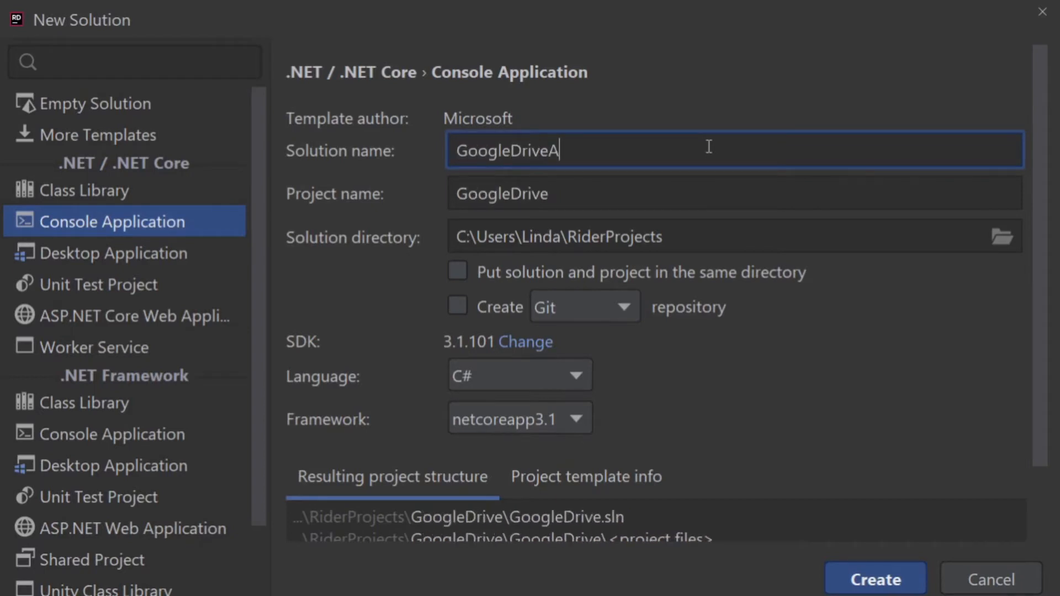
type("piSearchOauth")
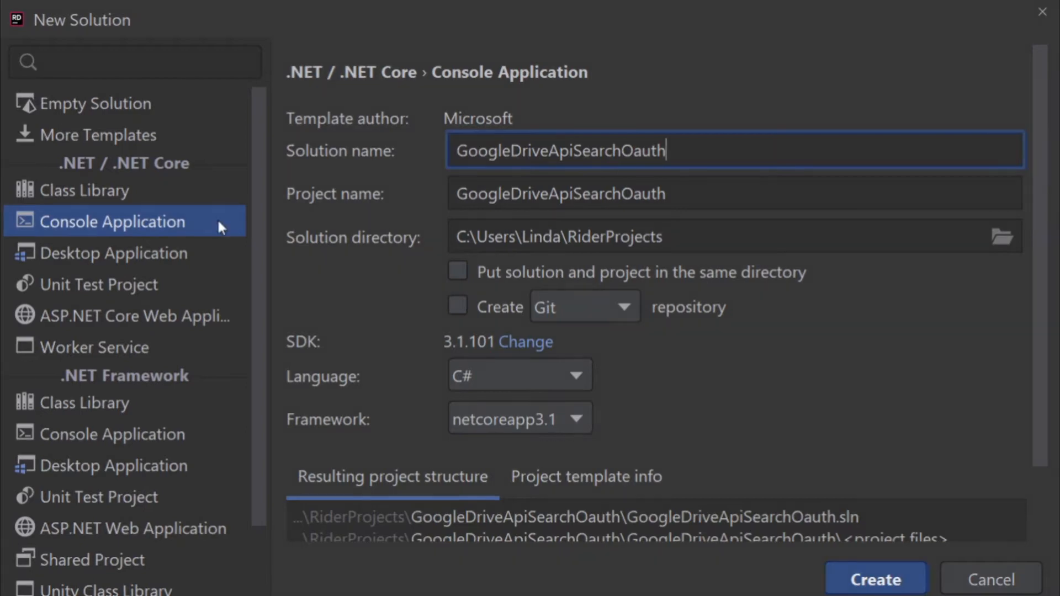
left_click(873, 579)
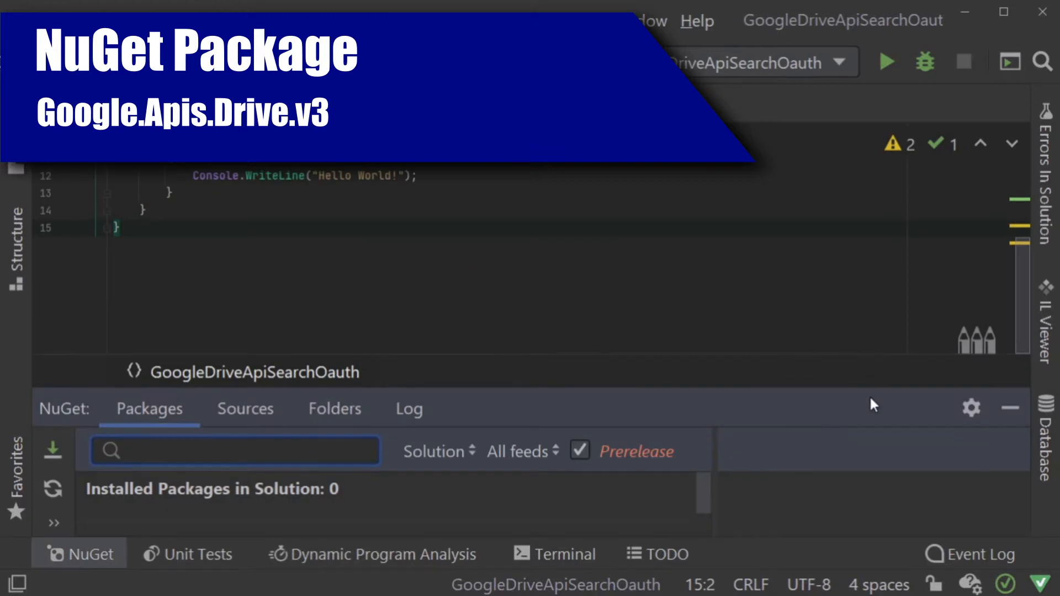
- Find 'google.apis.Drive' in NuGet and install Google.Apis.Drive.v3 into the project
type("google.apis.")
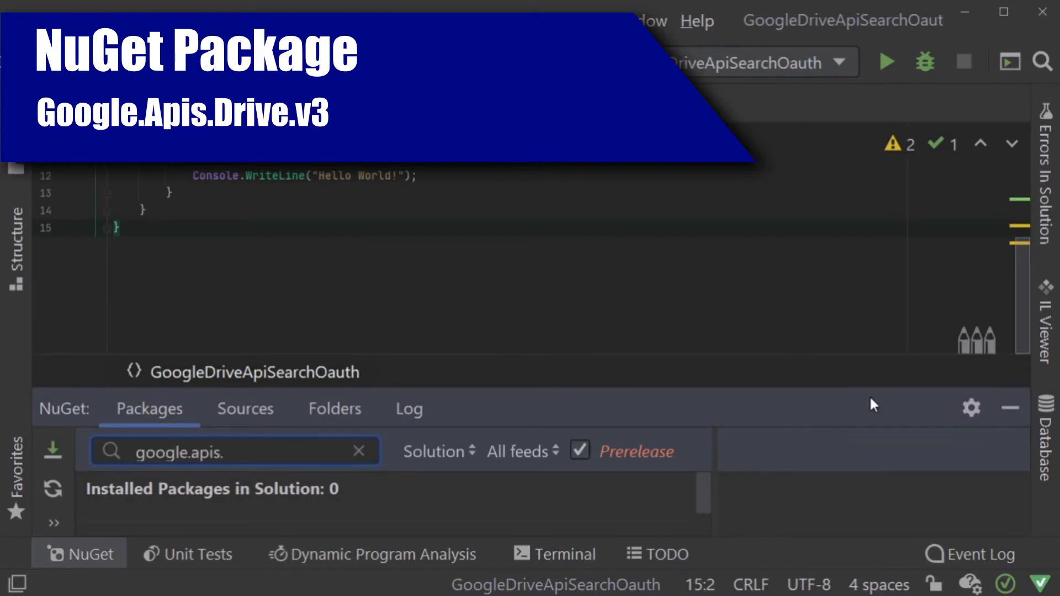
type("Drive")
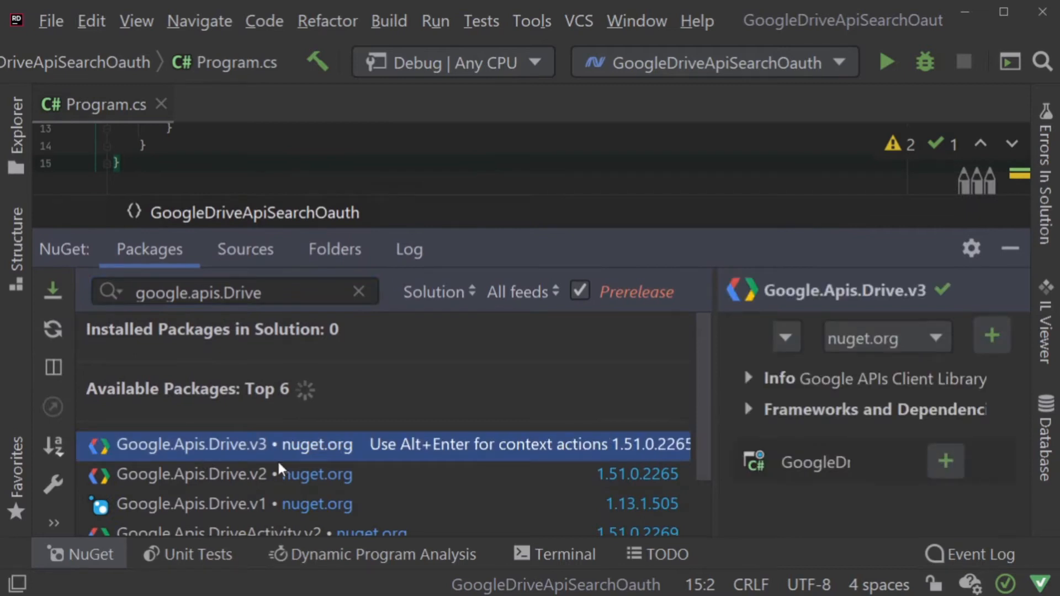
mouse_move(508, 387)
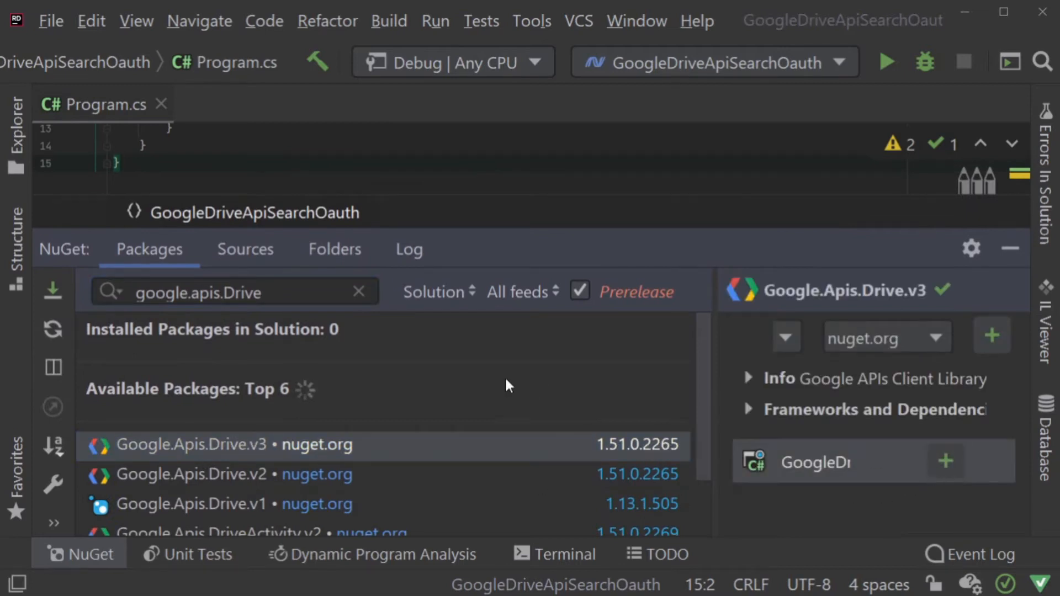
left_click(944, 460)
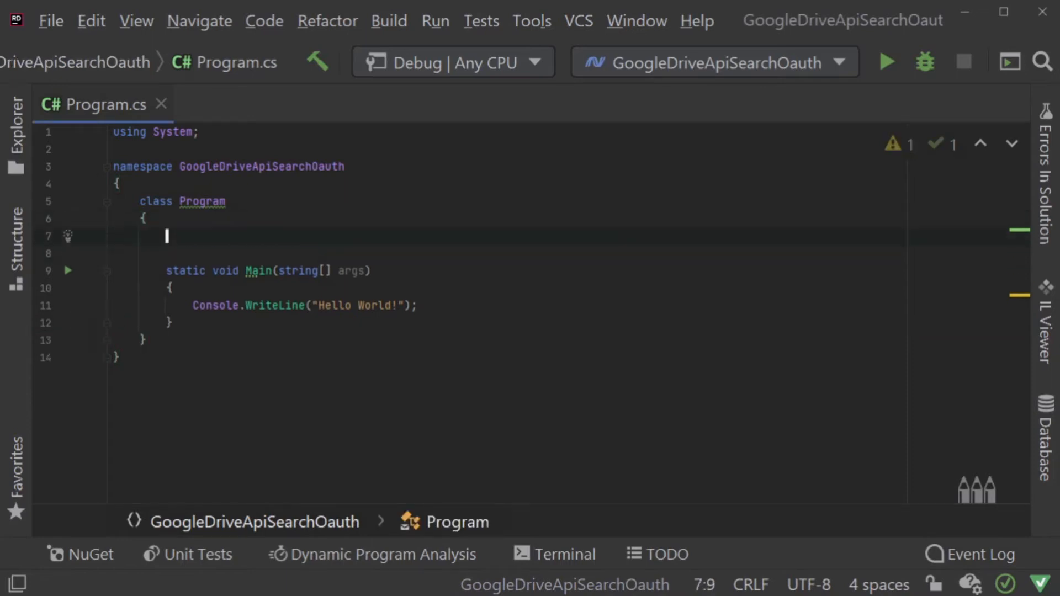
- Add const PathToCredentials = @"C:\Youtube\dev\credentials.json" with a 'Location of cred file from Google Developer console.' comment
type("private const string PathToCredentials = @\"C:\\Youtube\\dev\\credentials.json\";")
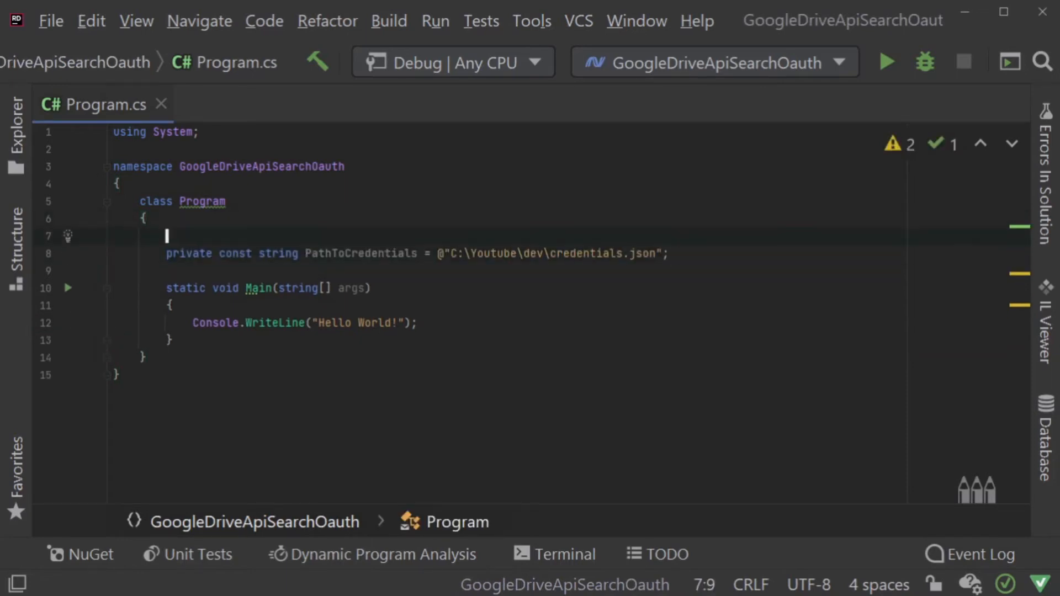
type("// 4")
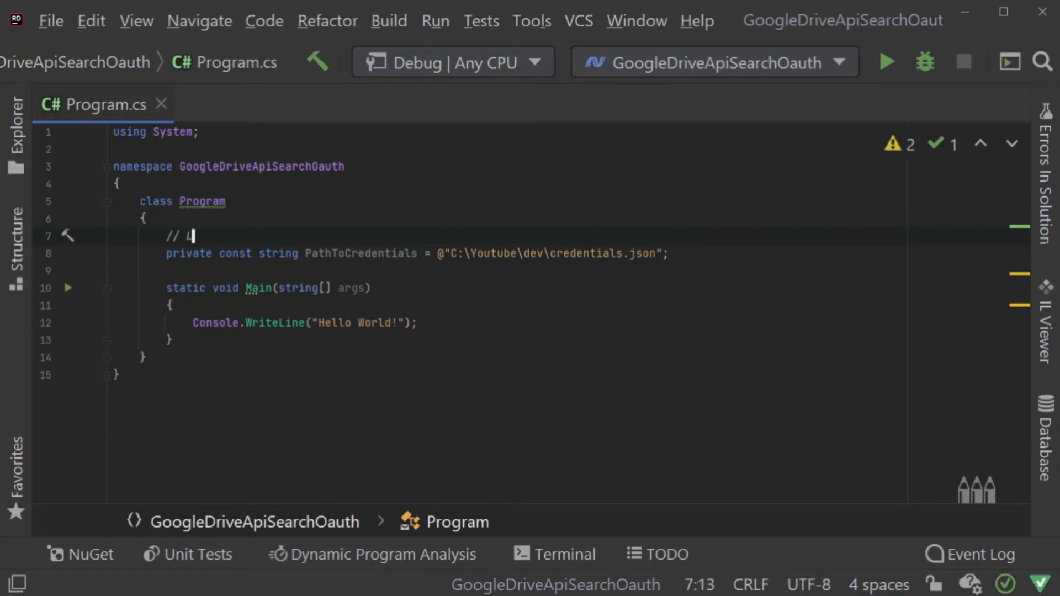
type("Location of")
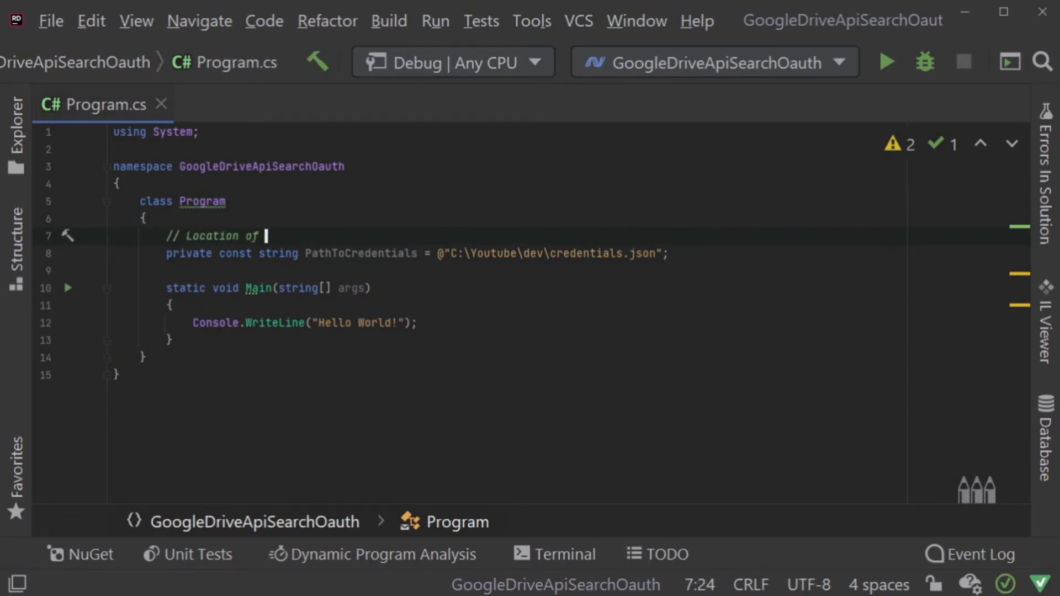
type("cred")
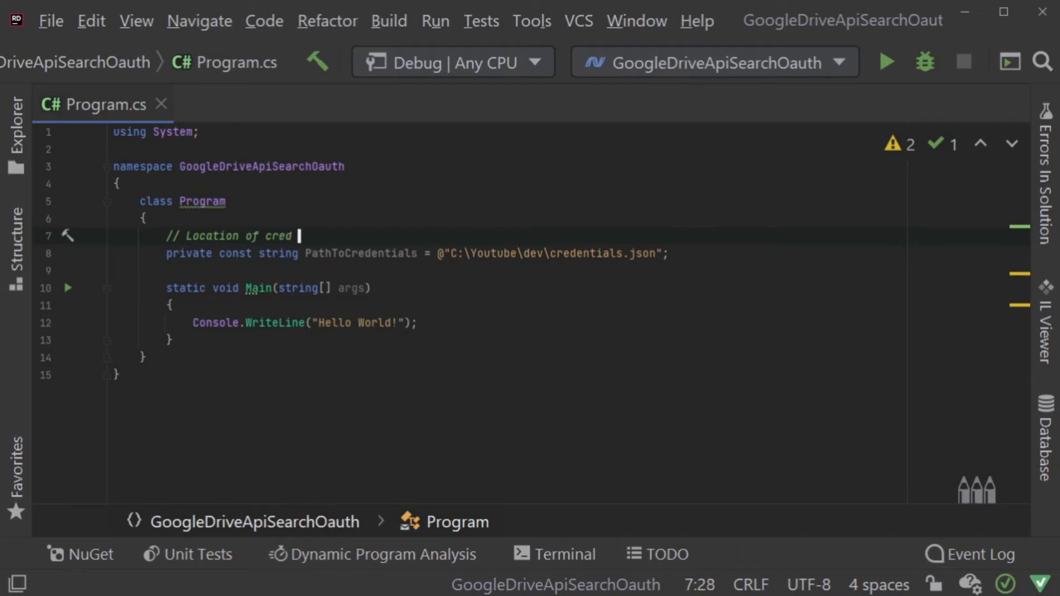
type("file from Google Deve")
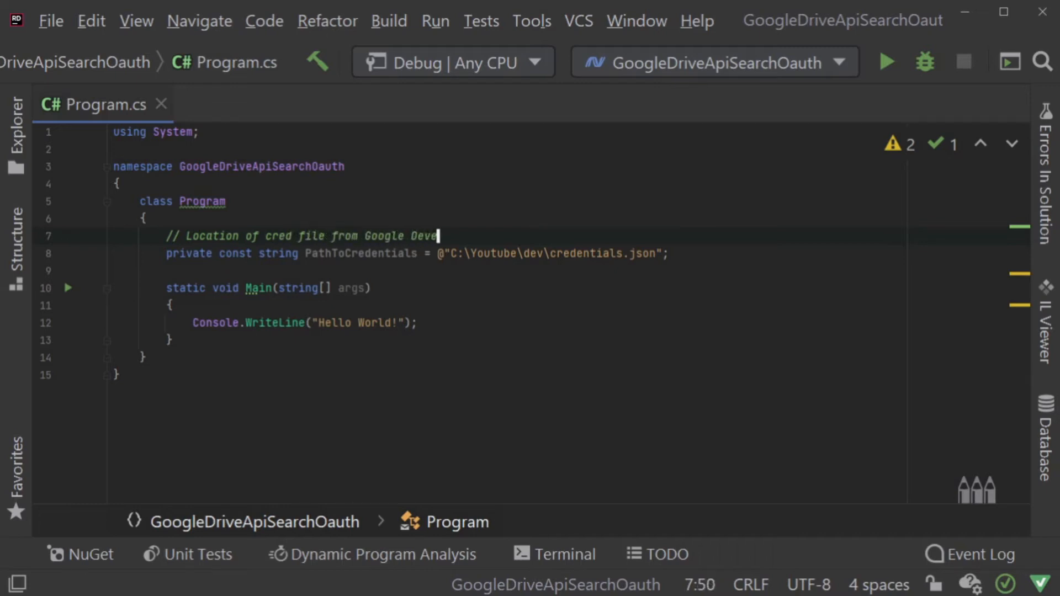
type("loper console.")
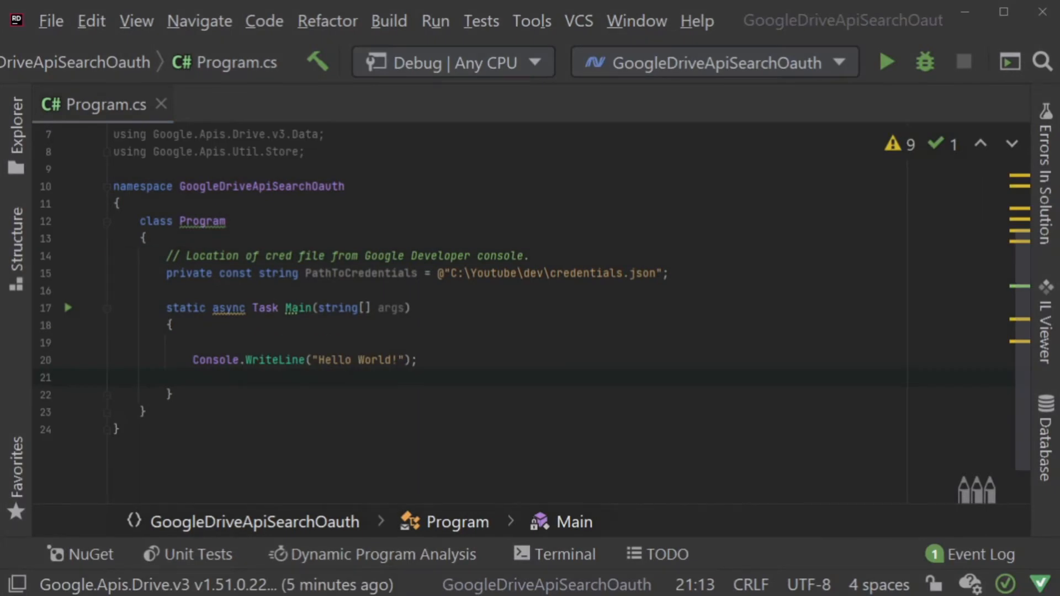
- Insert the FileDataStore and GoogleWebAuthorizationBroker.AuthorizeAsync block into async Main and select the userName argument
key("enter")
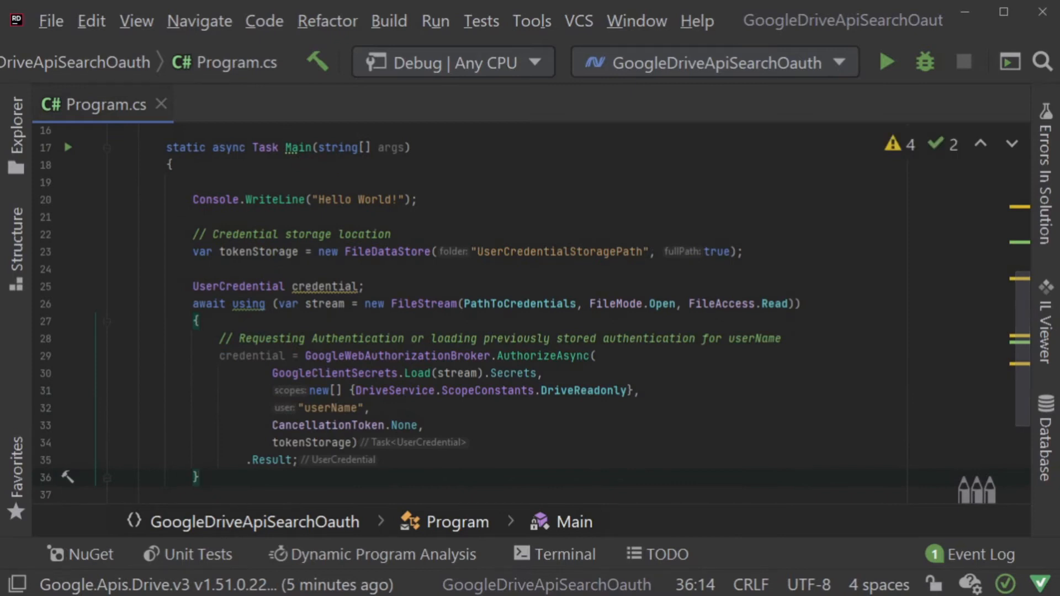
left_click(192, 217)
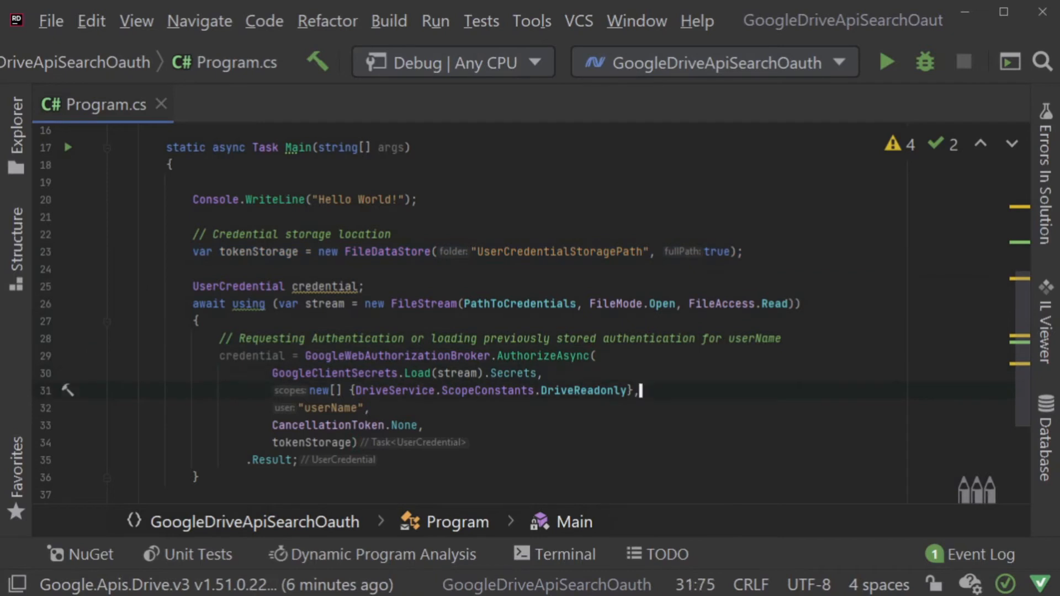
double_click(333, 407)
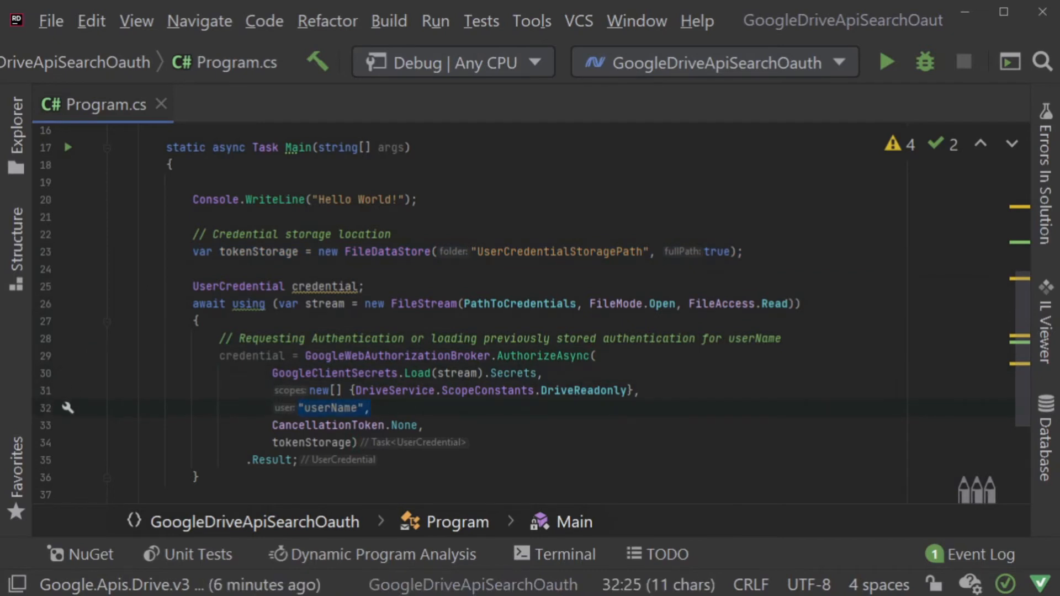
mouse_move(634, 429)
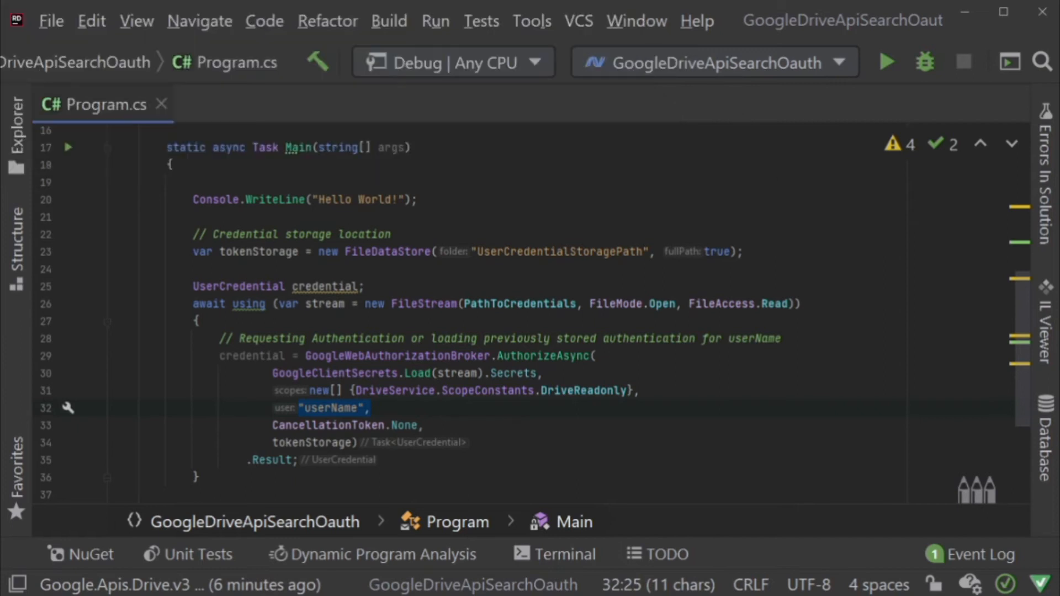
- Create the Drive service, build service.Files.List() request and execute it into results
scroll("down", 3)
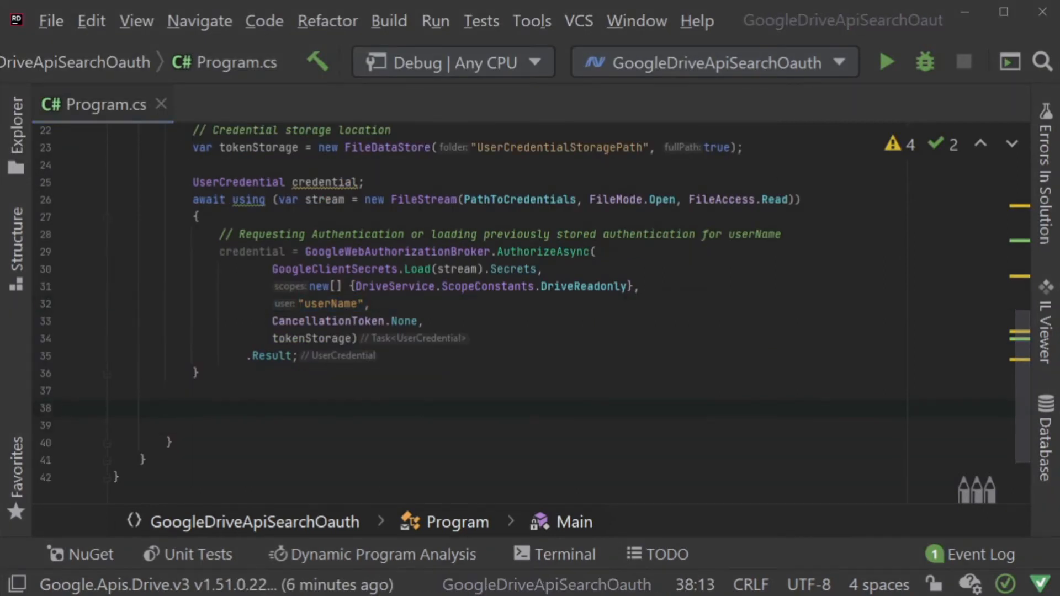
type("// Create the  Drive service.")
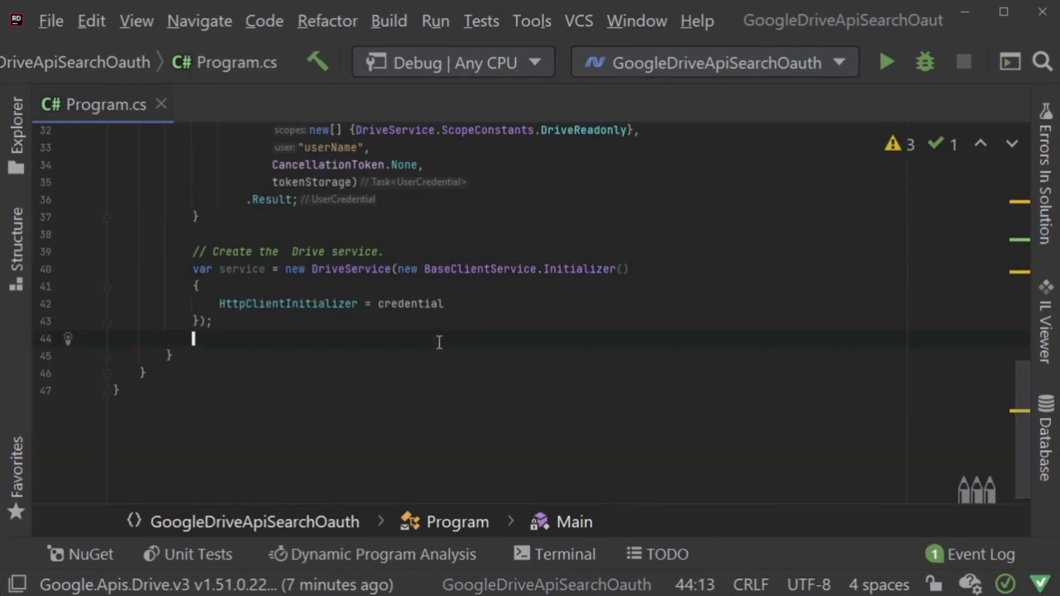
type("var request =")
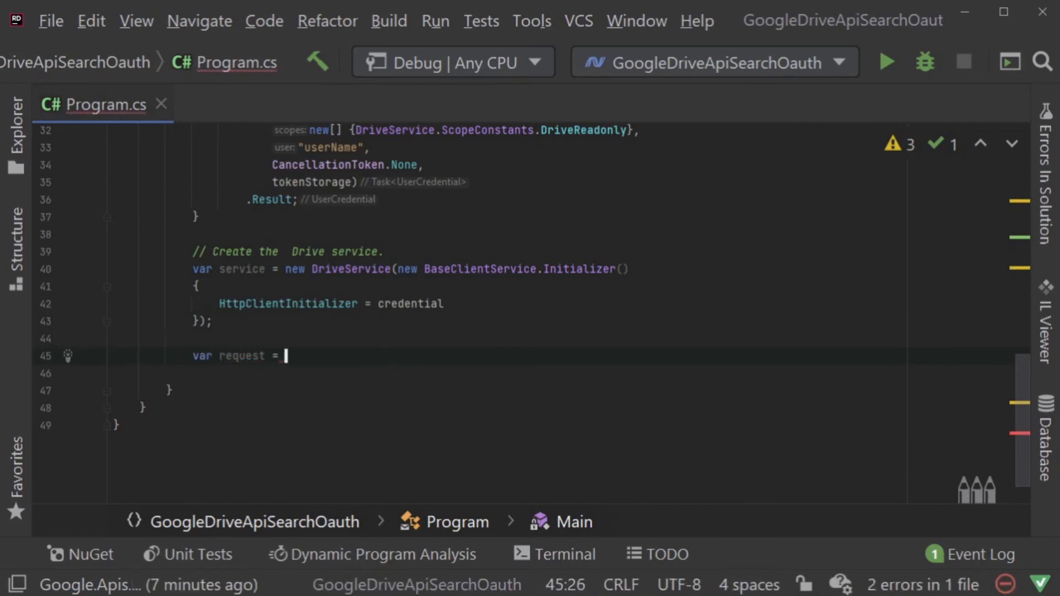
type("service.Files.List();")
type("var results =")
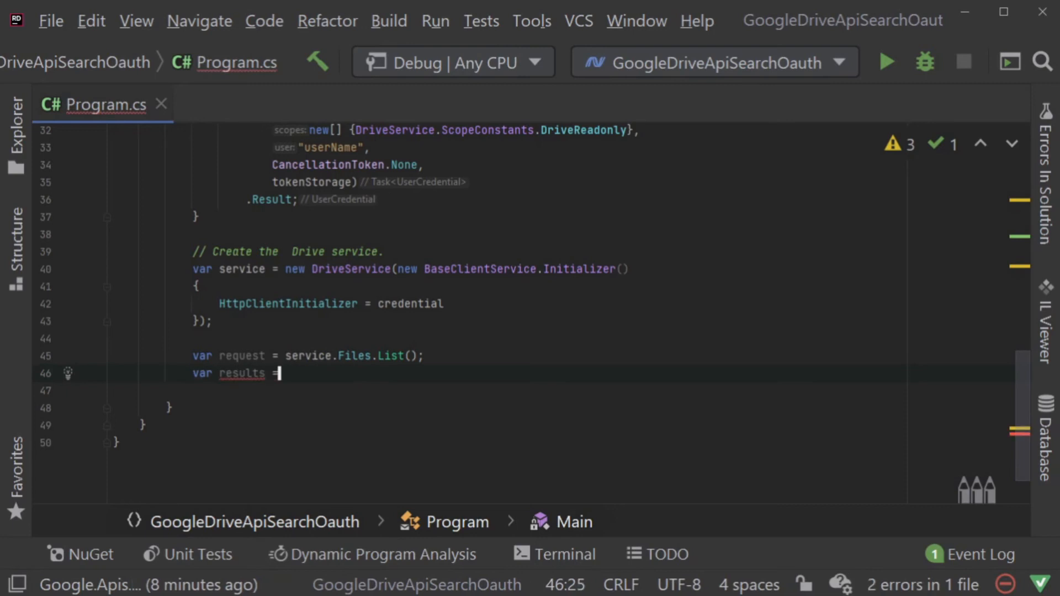
type("request.ex")
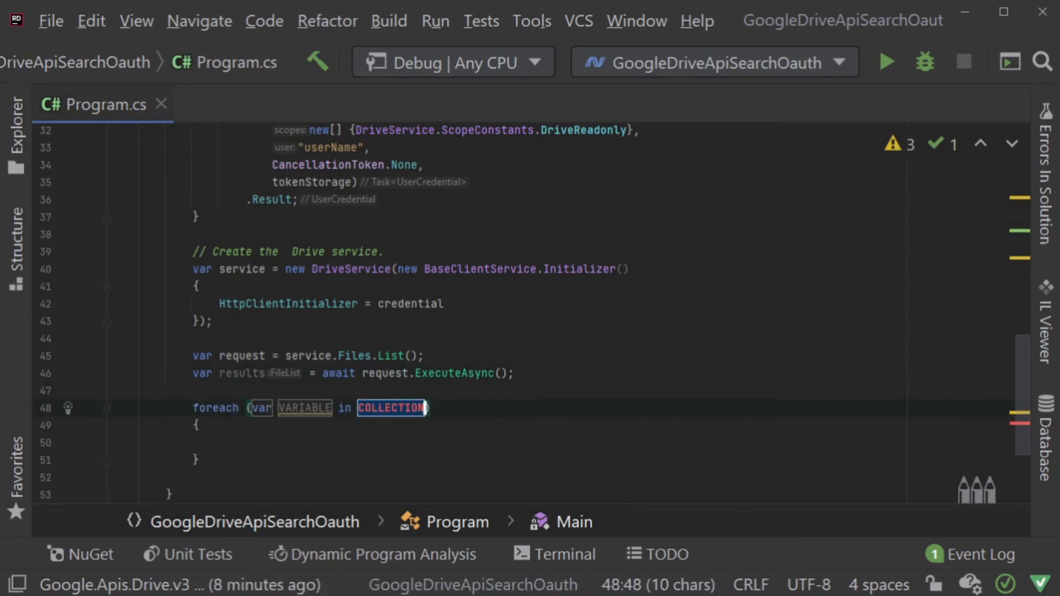
type("results.Files")
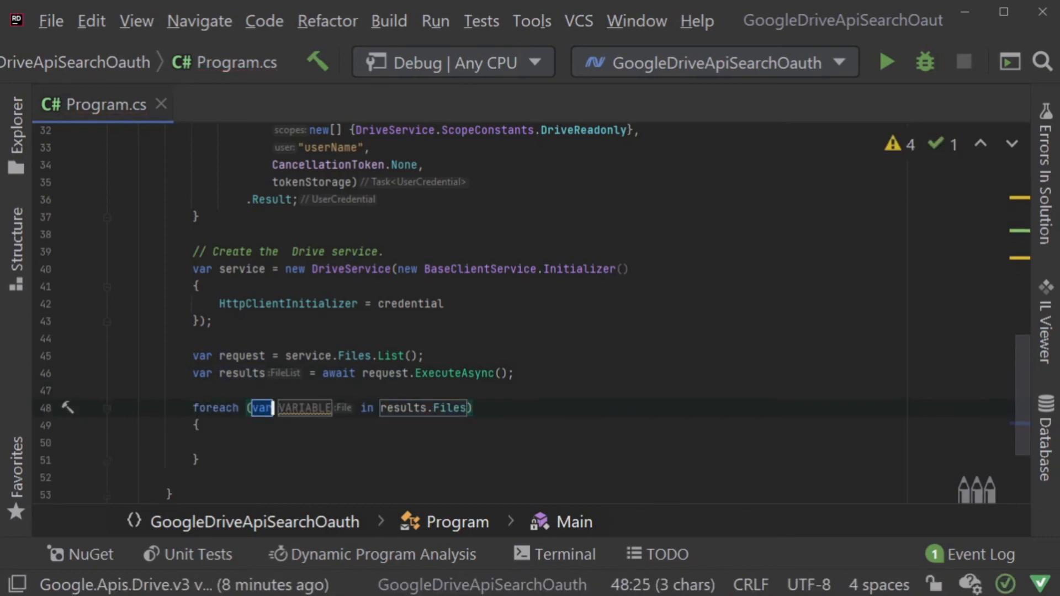
- Loop foreach driveFile in results.Files printing Name, MimeType and Id via Console.WriteLine interpolation
type("driveFile")
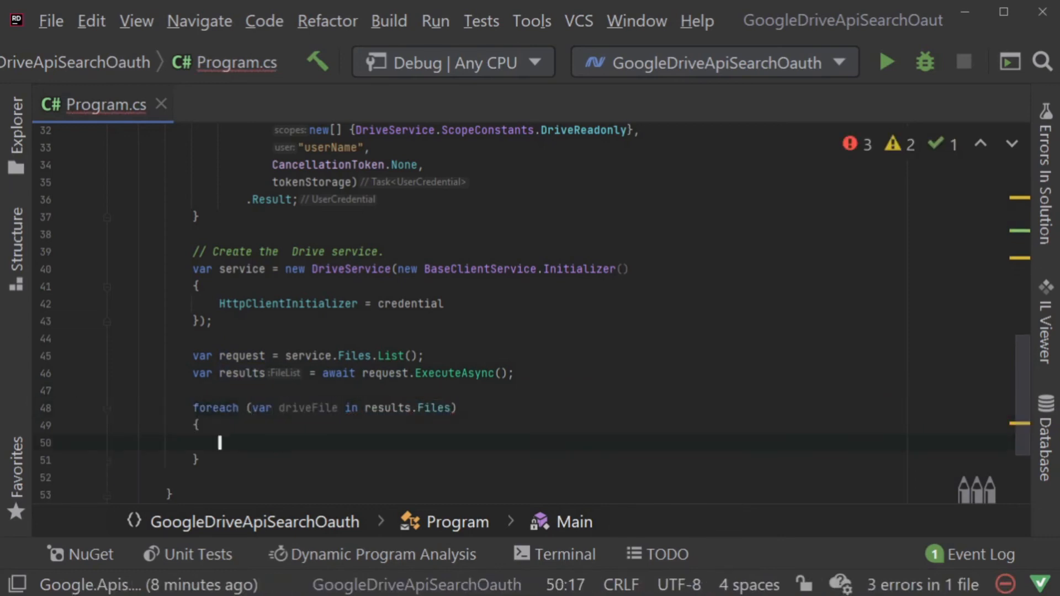
type("Console.WriteLine();")
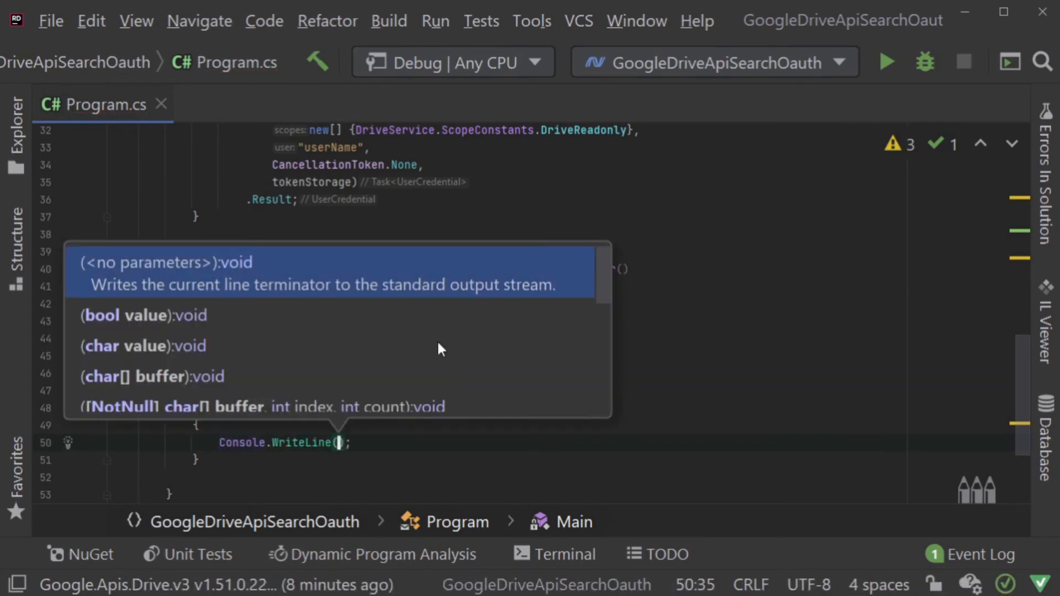
type("$\"\"")
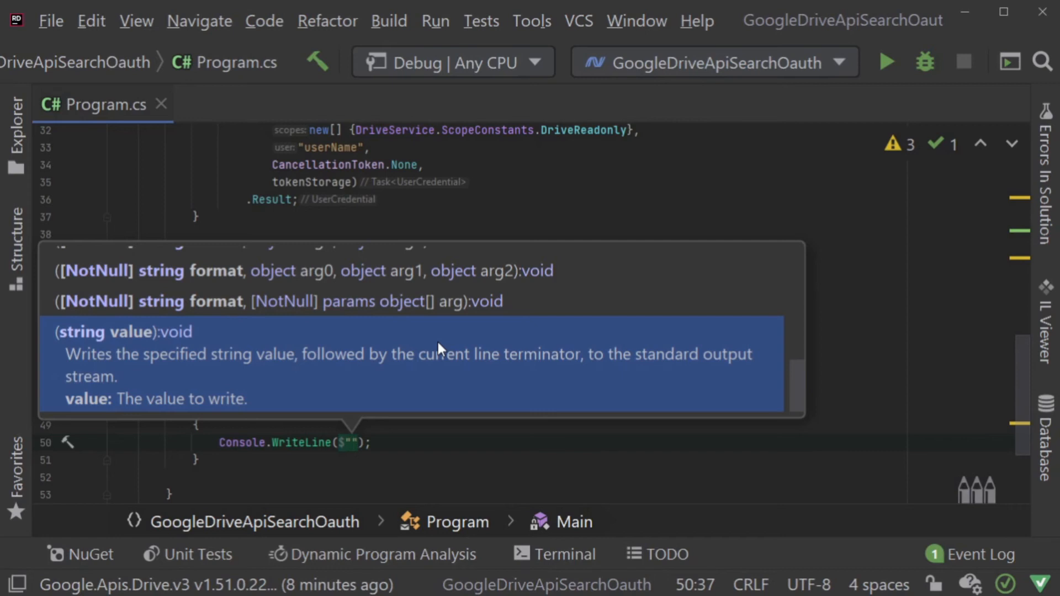
type("{File.n")
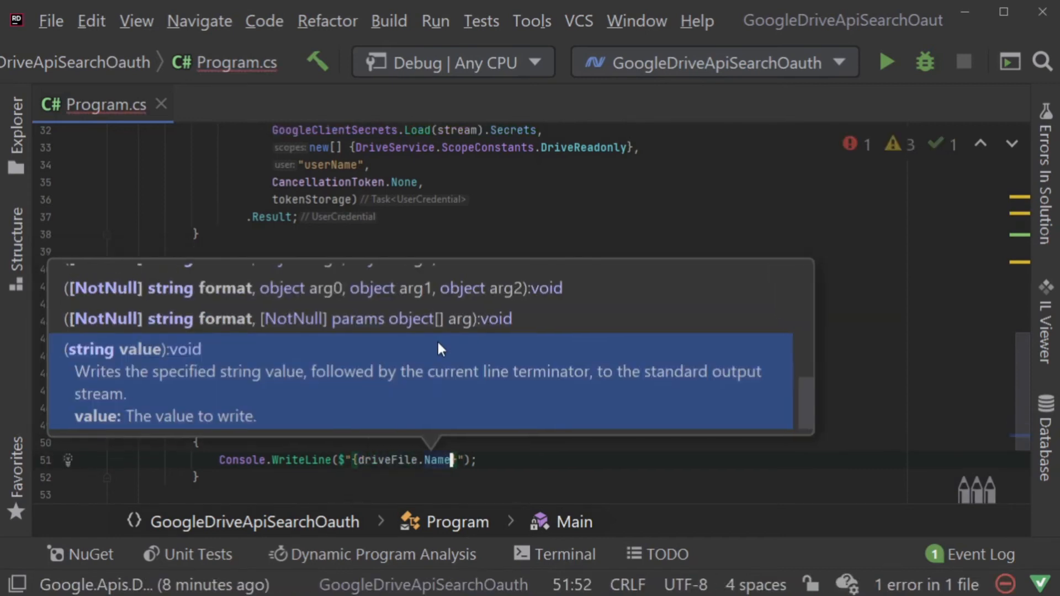
type("drive")
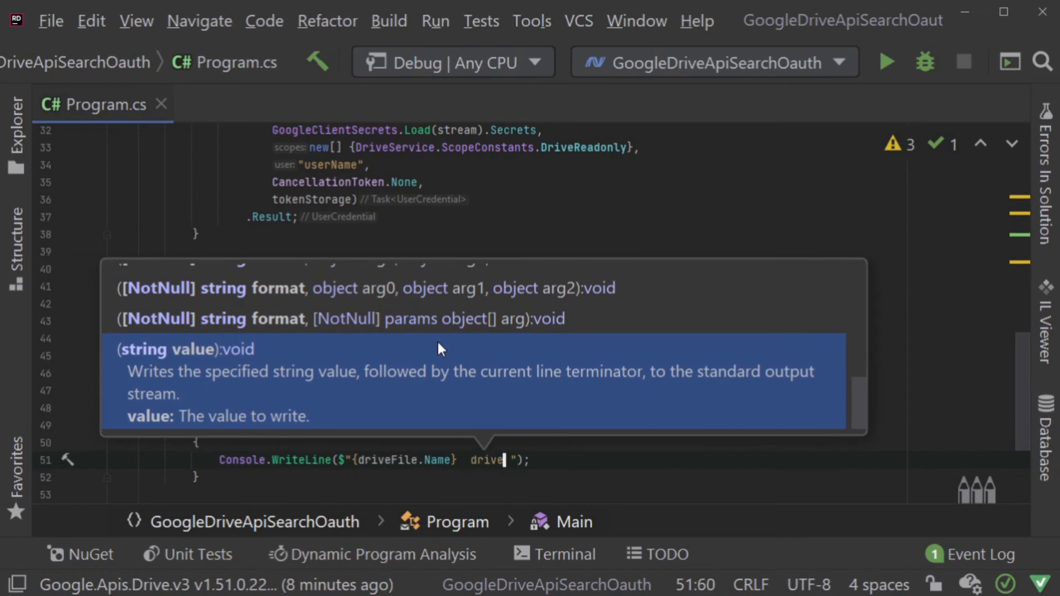
type("{driveFile}")
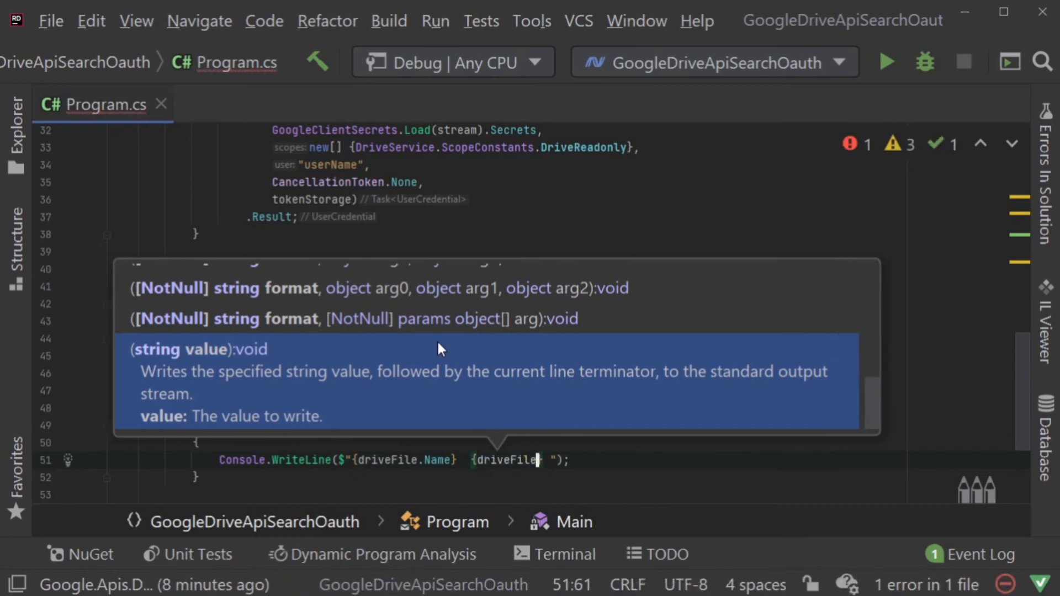
type(".m")
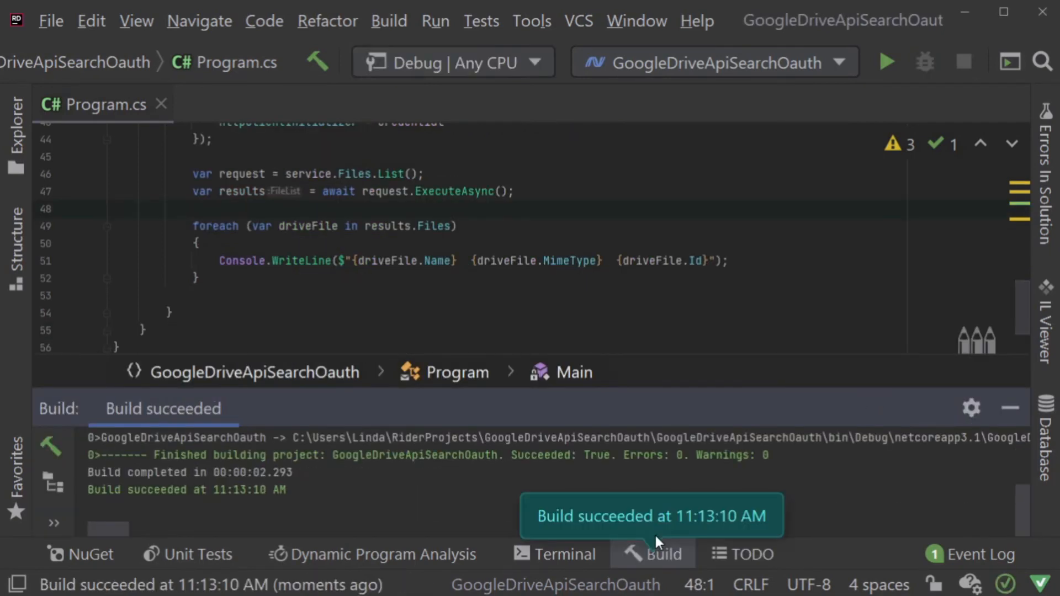
- Run the app to list the Drive files and select the test folder's ID in the console output
left_click(885, 62)
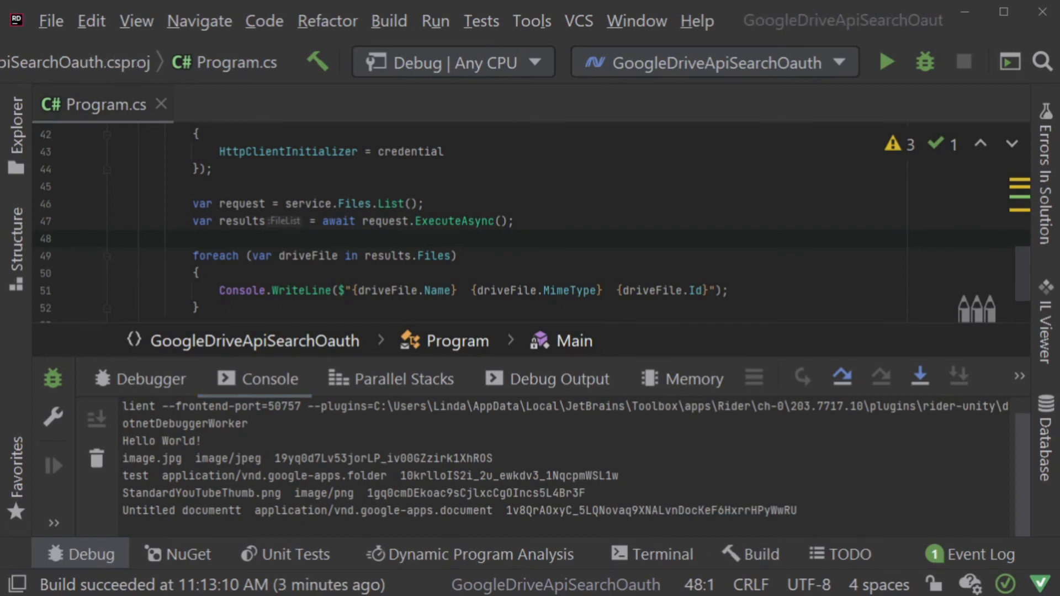
double_click(250, 475)
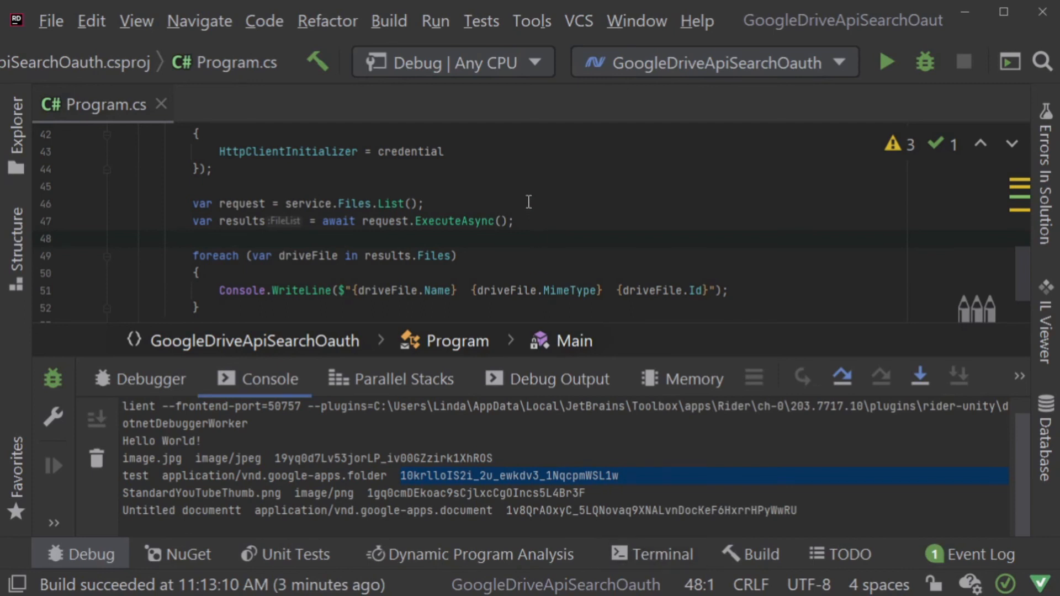
- Set request.Q = "parents in '10krlloIS2i_2u_ewkdv3_1NqcpmWSL1w'" above the ExecuteAsync line
type("re")
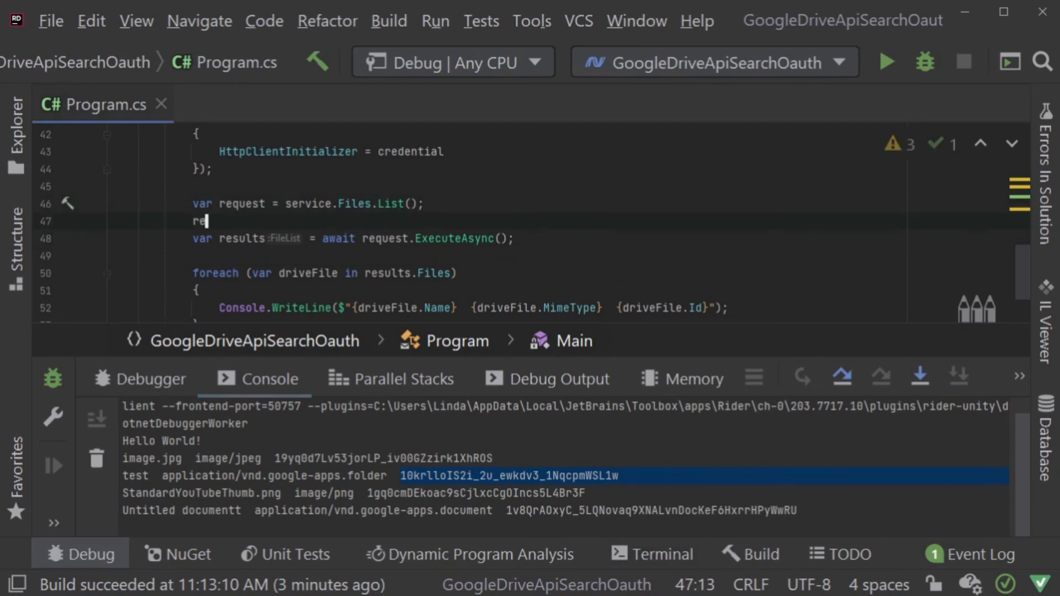
type("quest.Q")
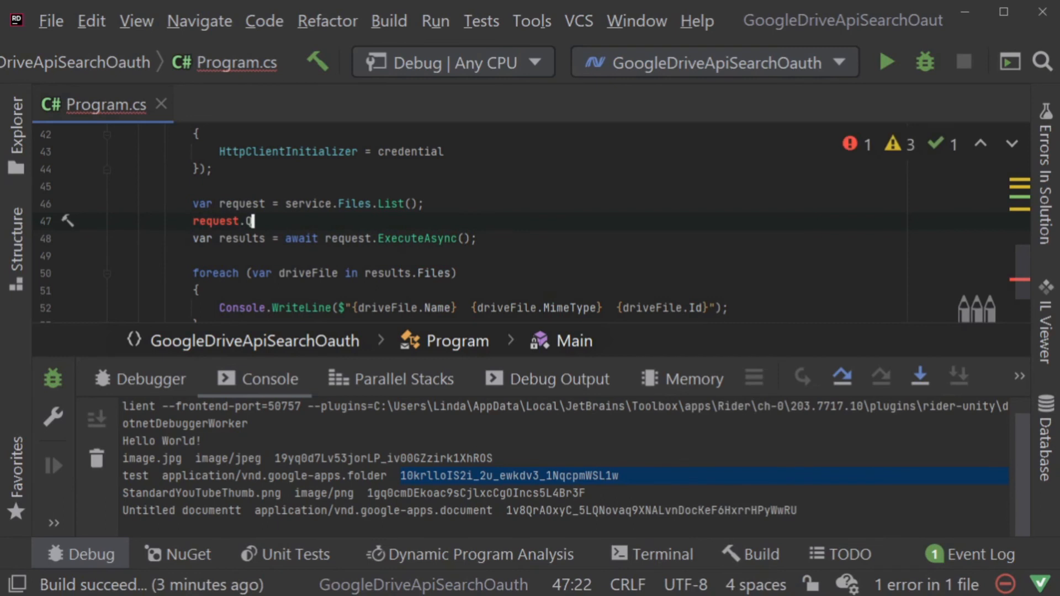
type("Q")
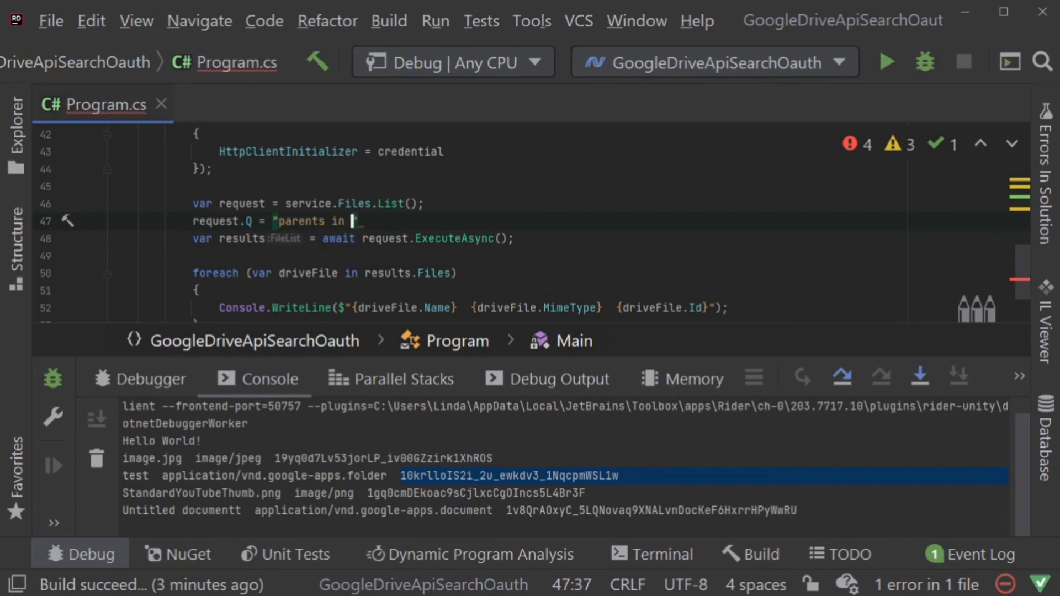
type("'")
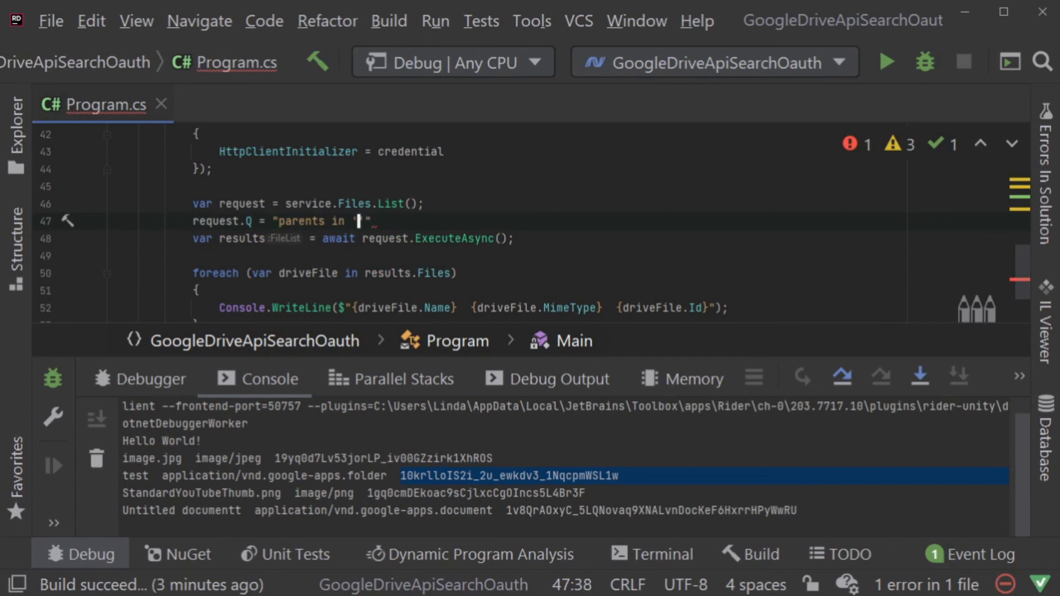
type("10krlloIS2i_2u_ewkdv3_1NqcpmWSL1w")
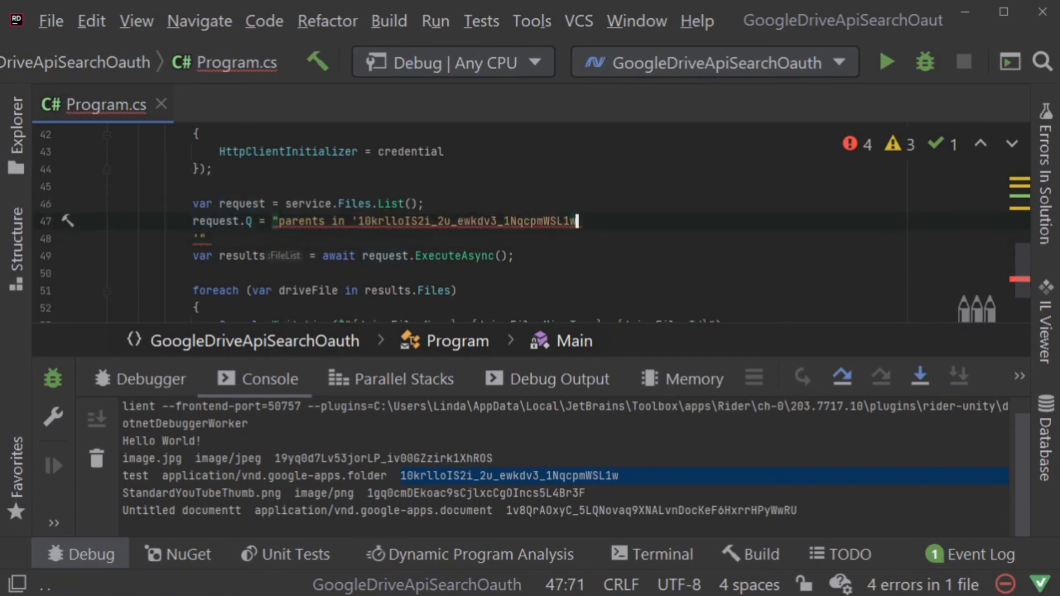
type("'\";")
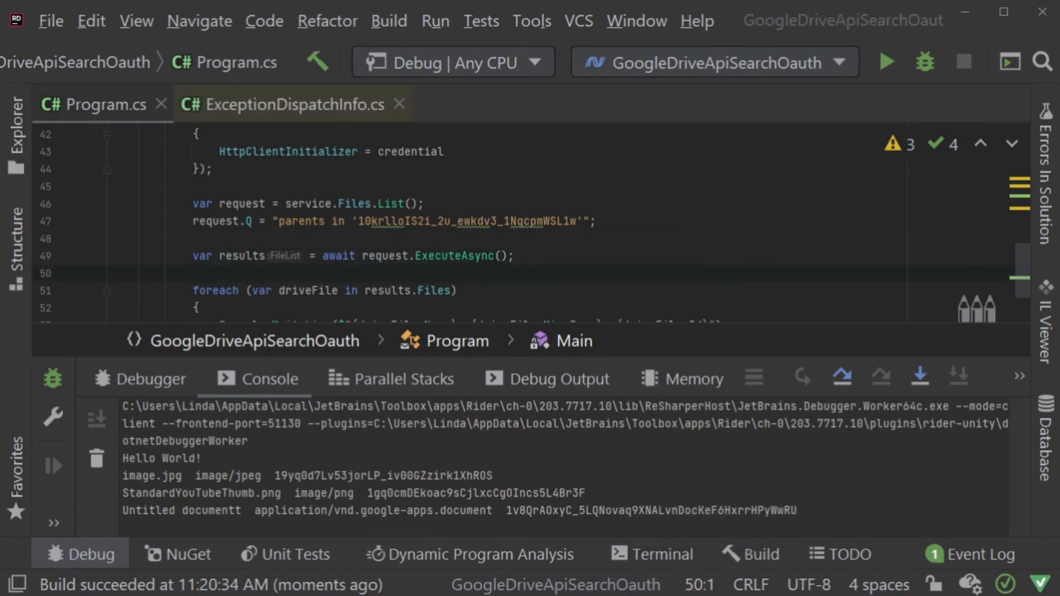
- Copy the Docs MIME type from output and append " and mimeType = application/vnd.google-apps.document" to request.Q
double_click(371, 510)
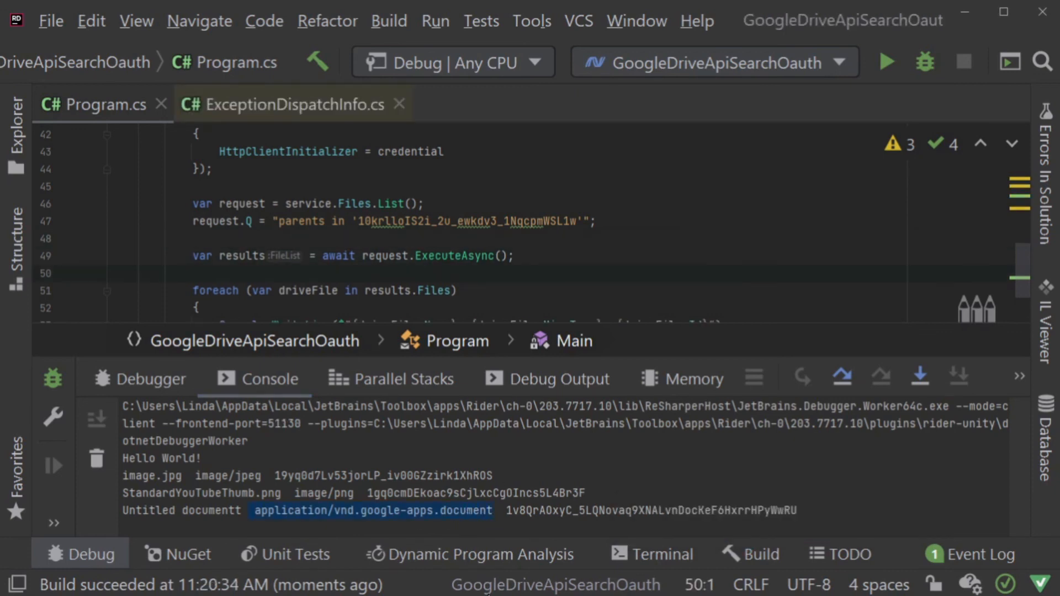
type("and")
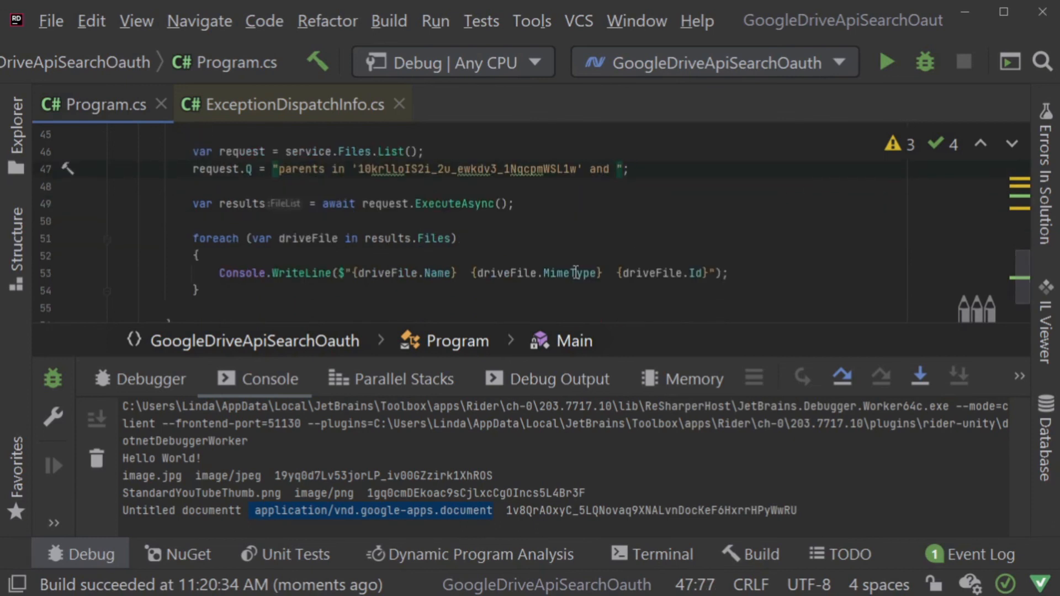
type("mim")
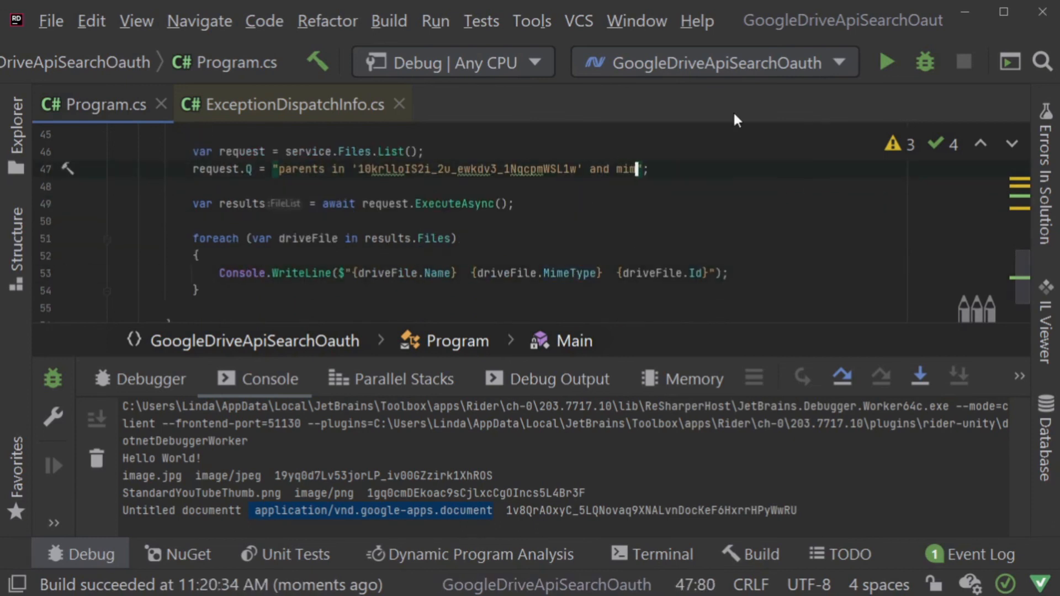
type("eType =")
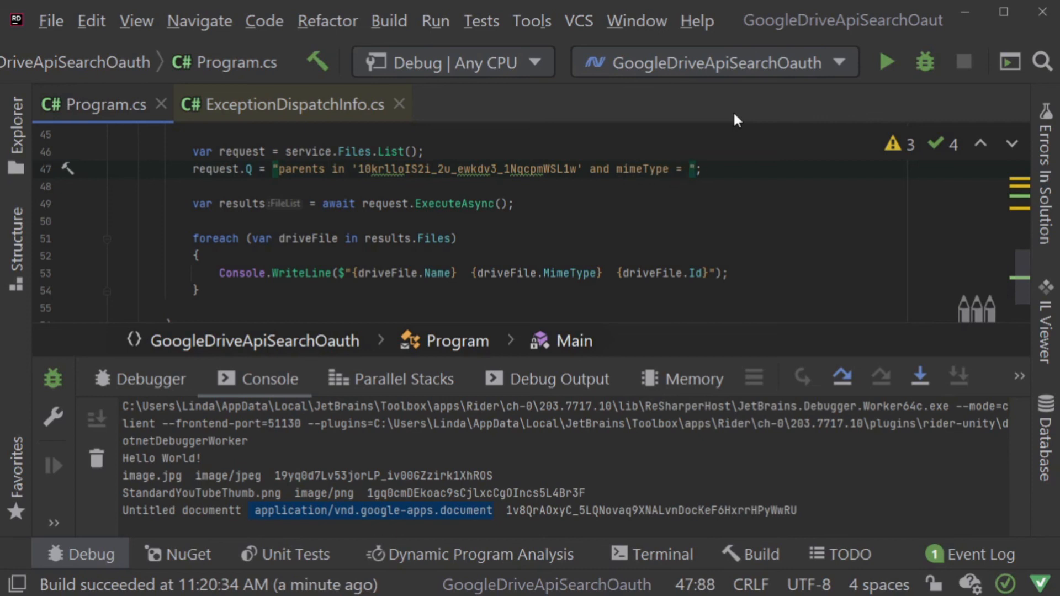
type("application/vnd.google-apps.document")
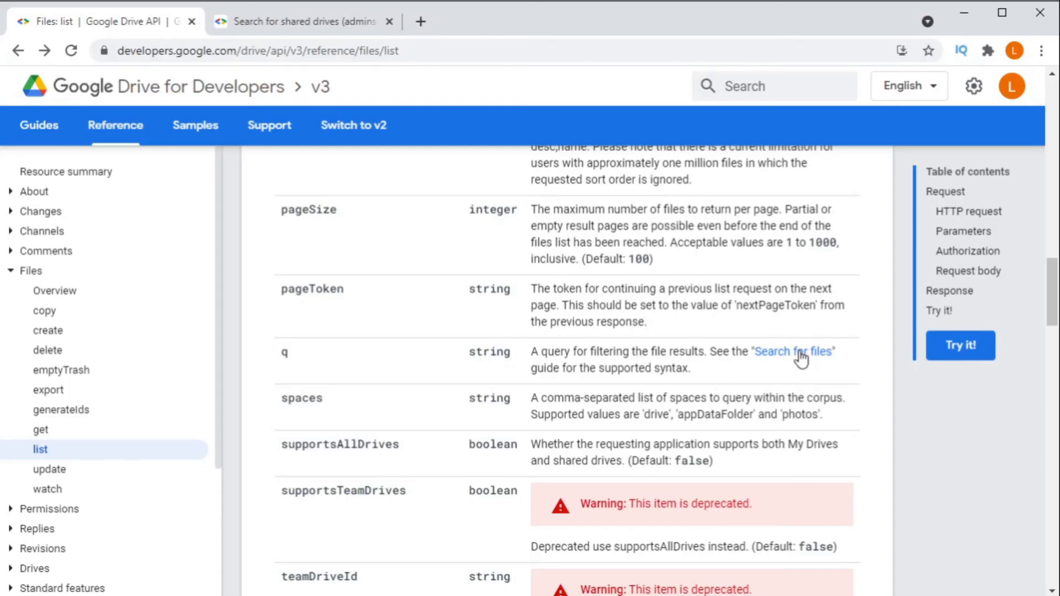
- Follow the 'Search for files' link and scroll through the Query string examples table
left_click(793, 351)
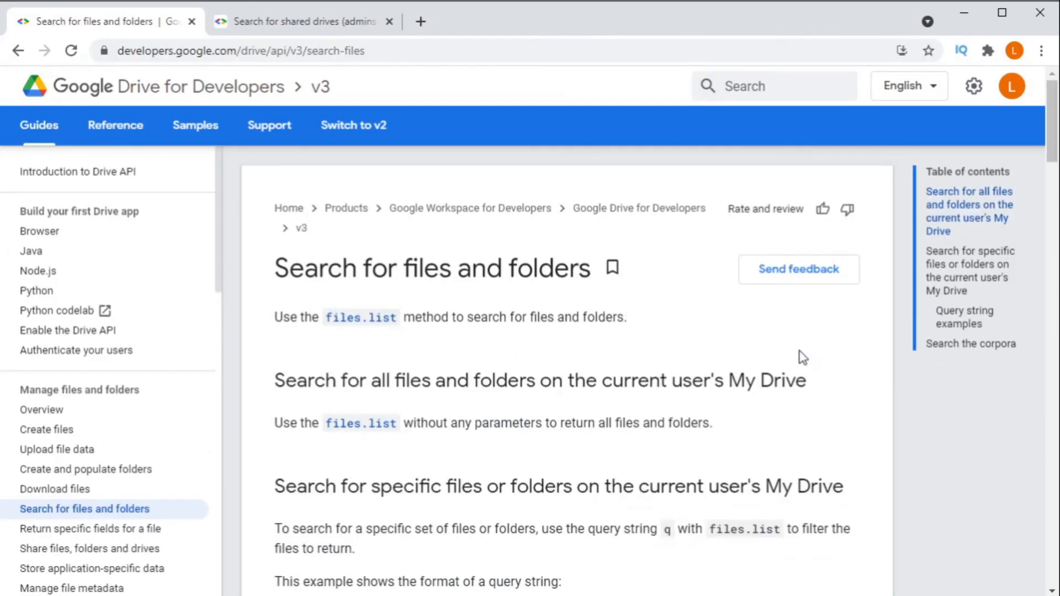
mouse_move(786, 357)
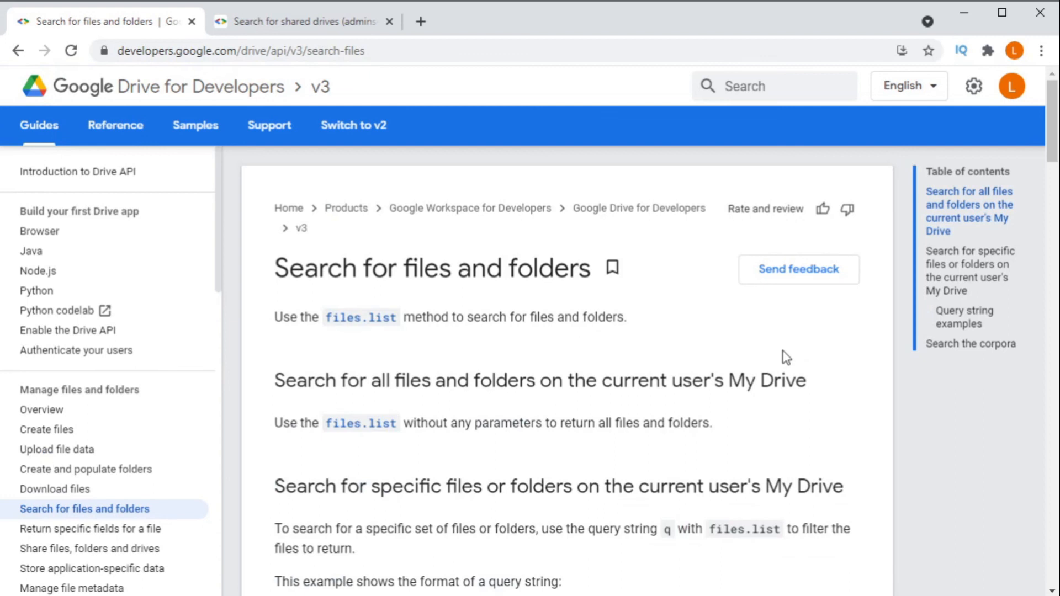
scroll("down", 3)
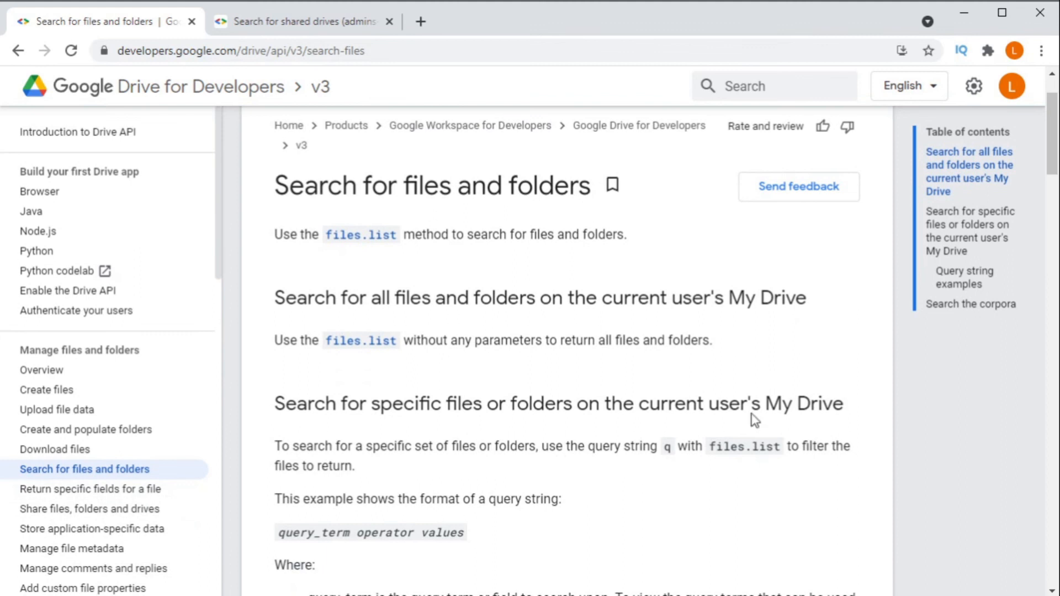
scroll("down", 3)
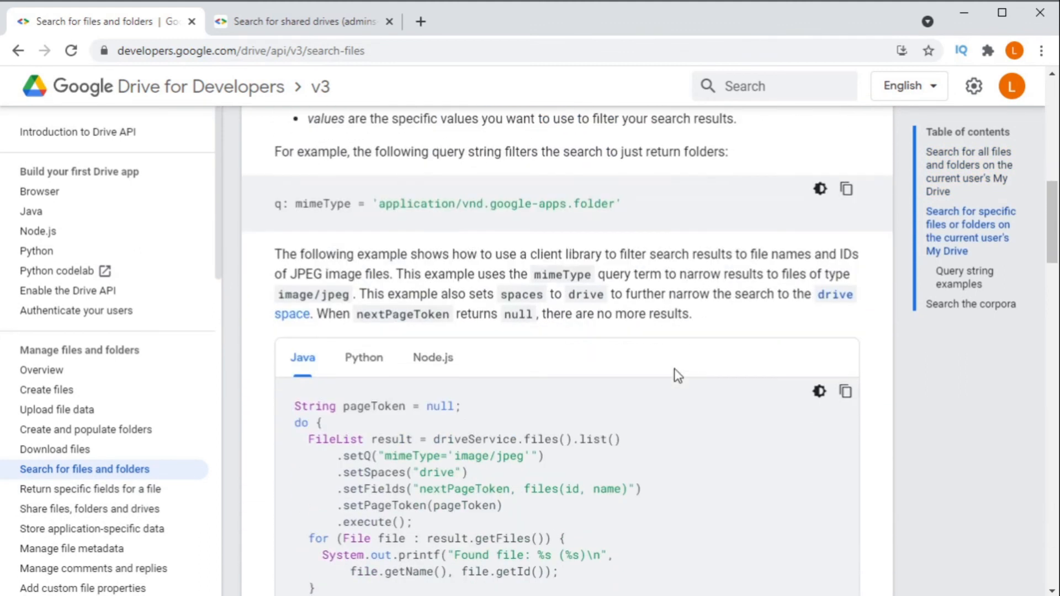
scroll("down", 3)
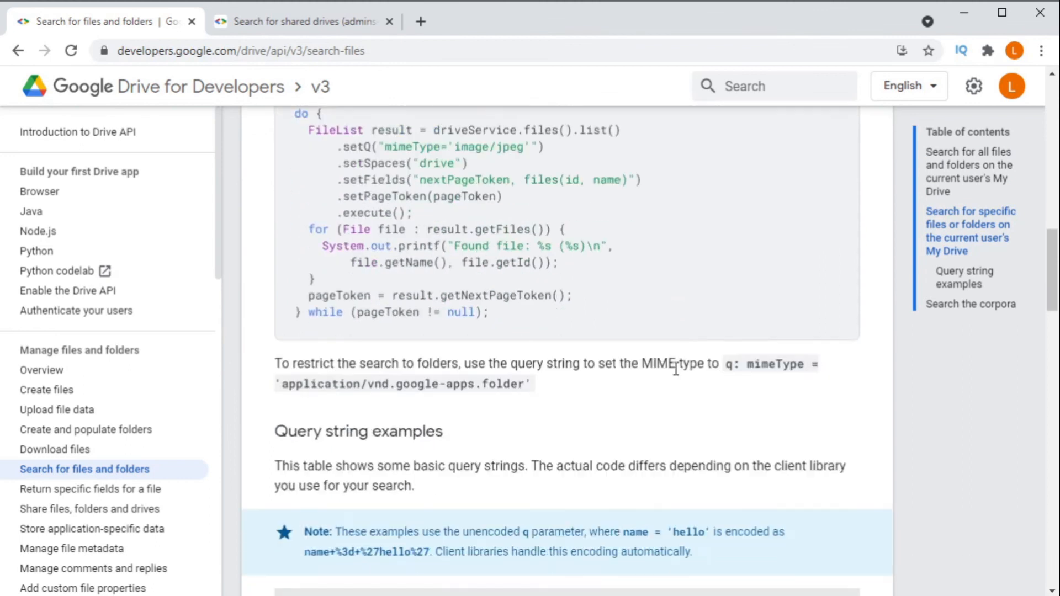
scroll("down", 3)
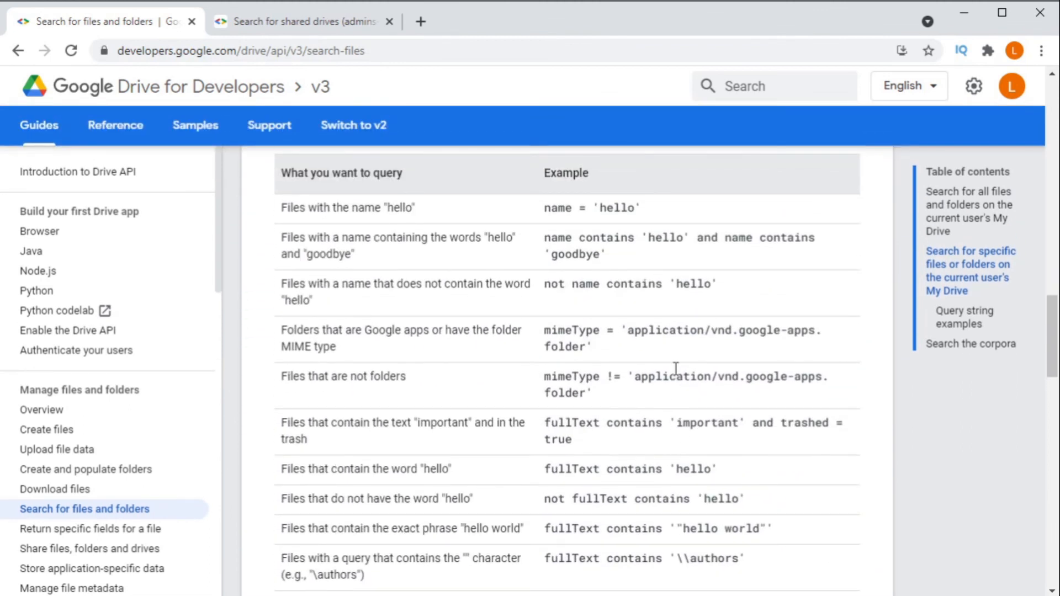
scroll("down", 3)
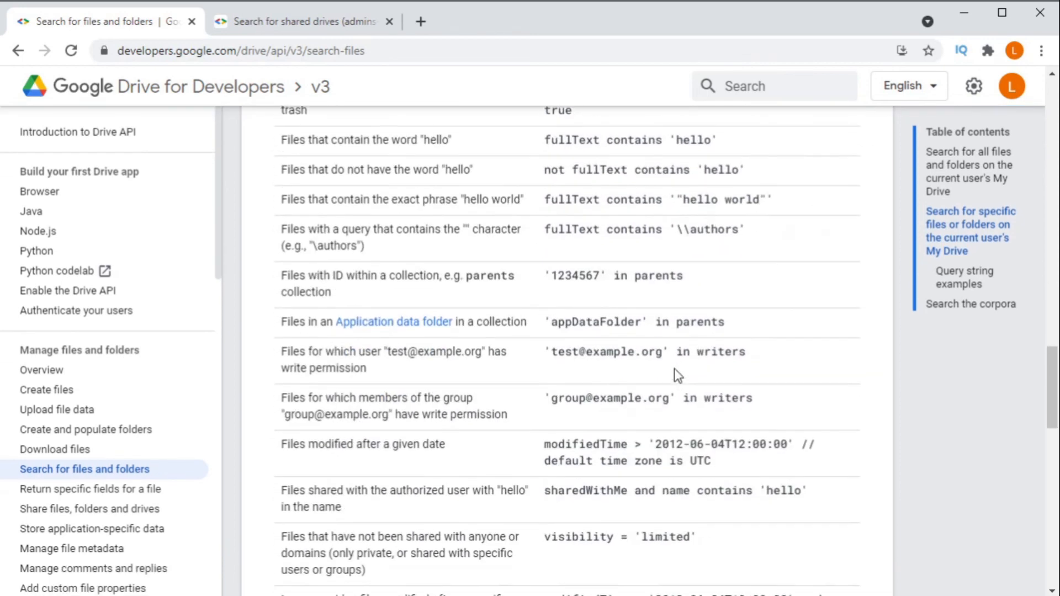